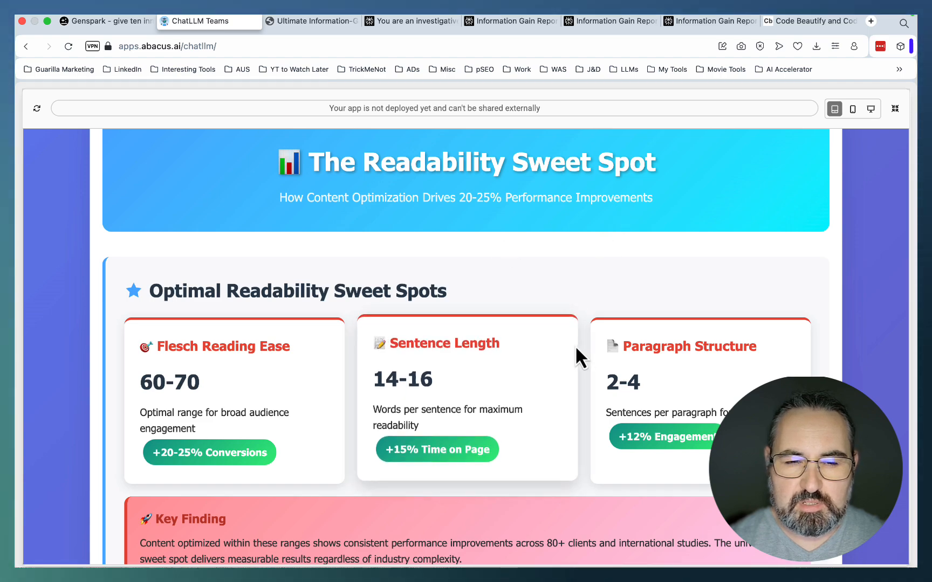
Scroll down through the currently open report page.
scroll("down", 3)
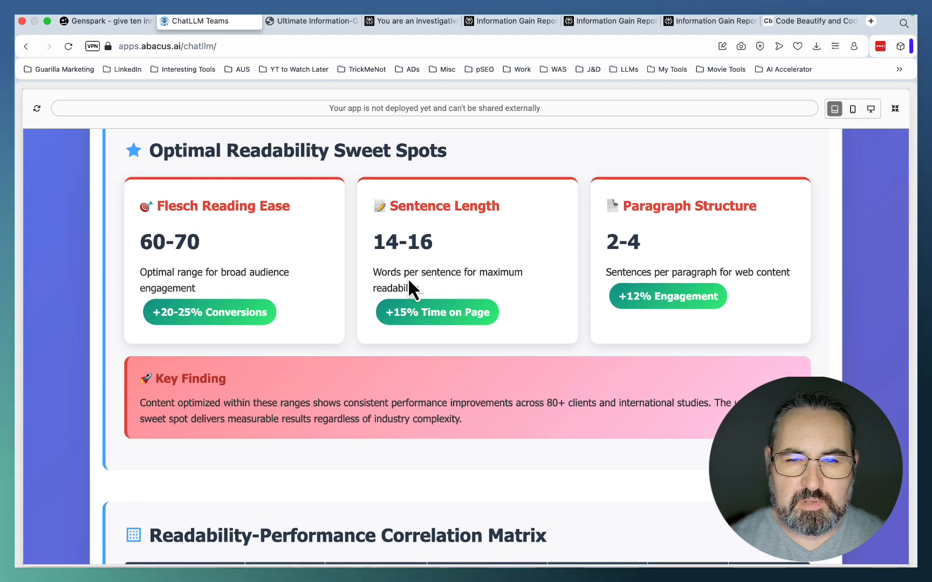
scroll("down", 3)
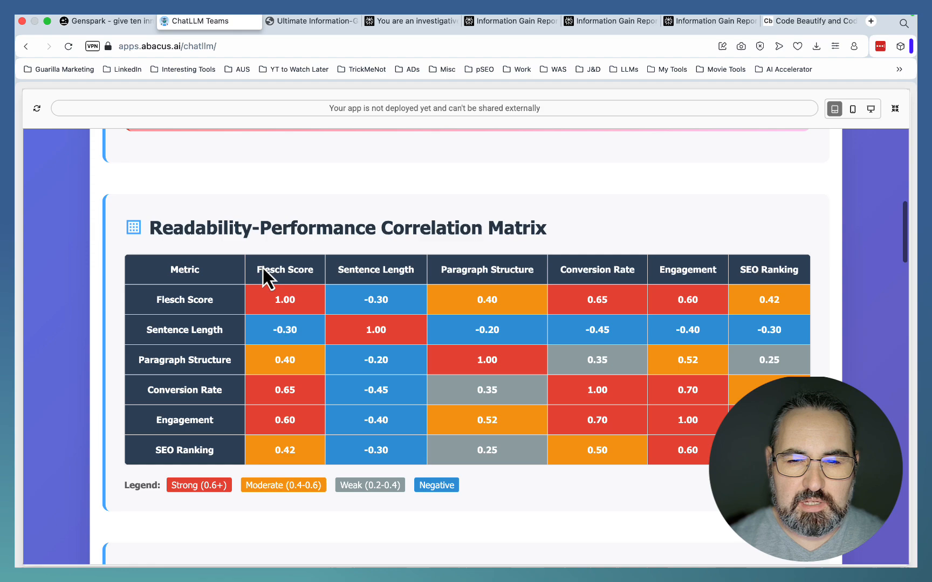
scroll("down", 3)
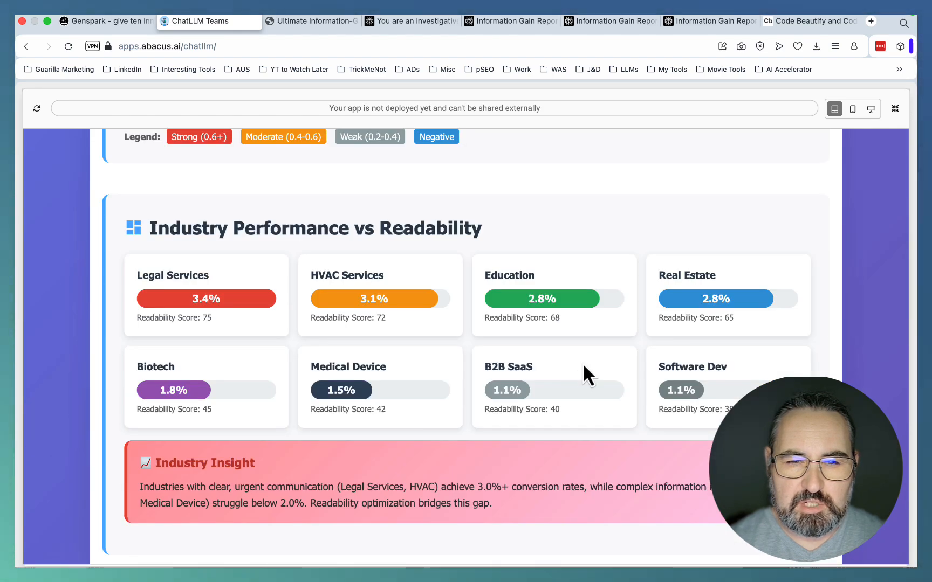
scroll("down", 3)
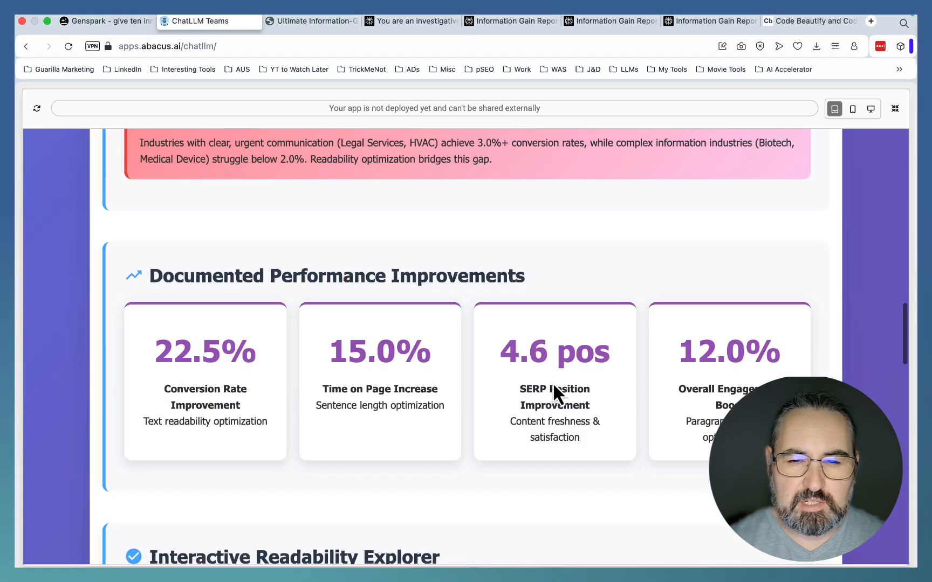
scroll("down", 3)
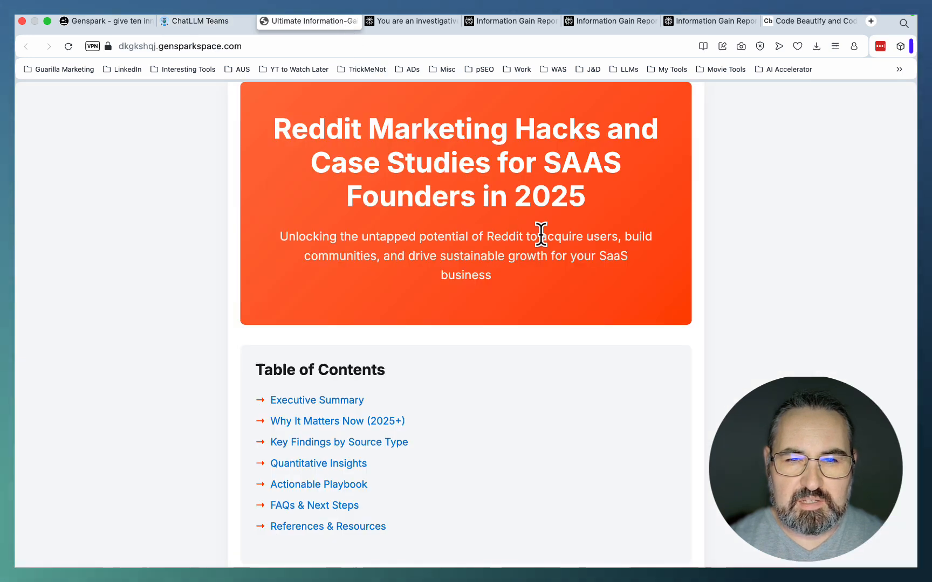
mouse_move(555, 261)
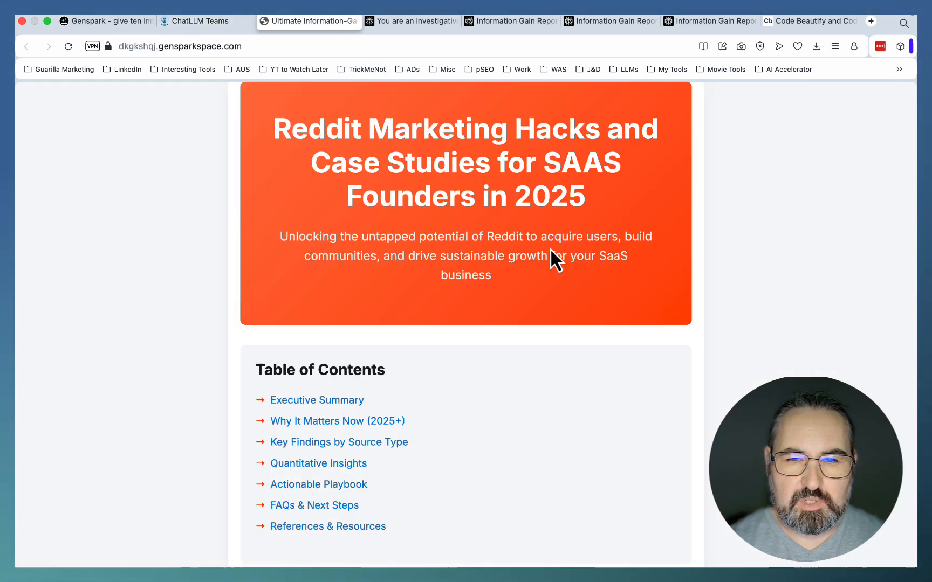
mouse_move(616, 289)
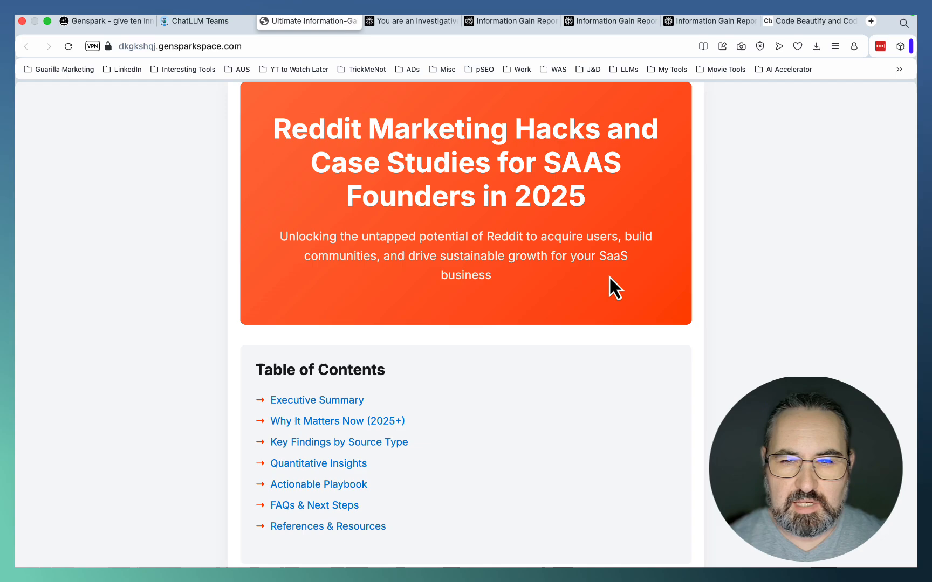
scroll("down", 3)
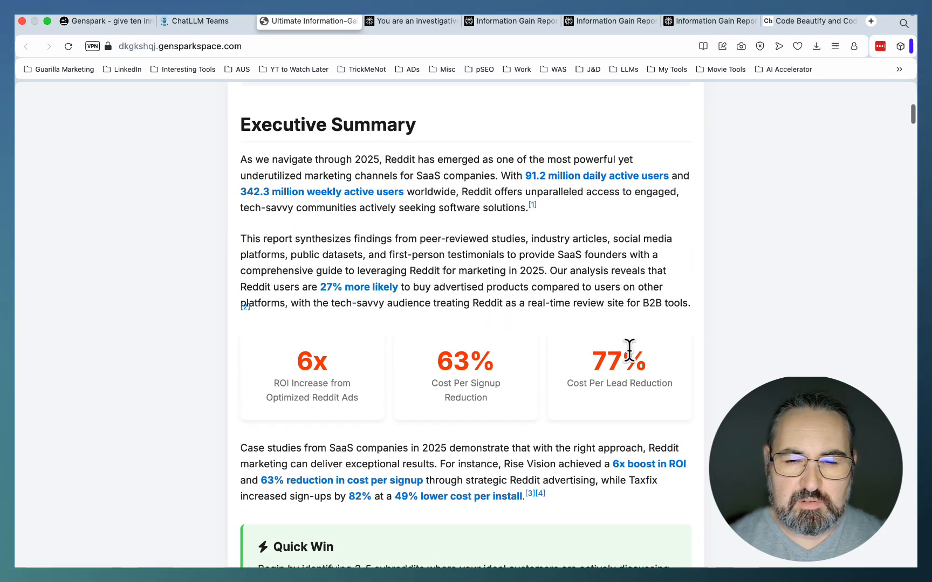
scroll("down", 3)
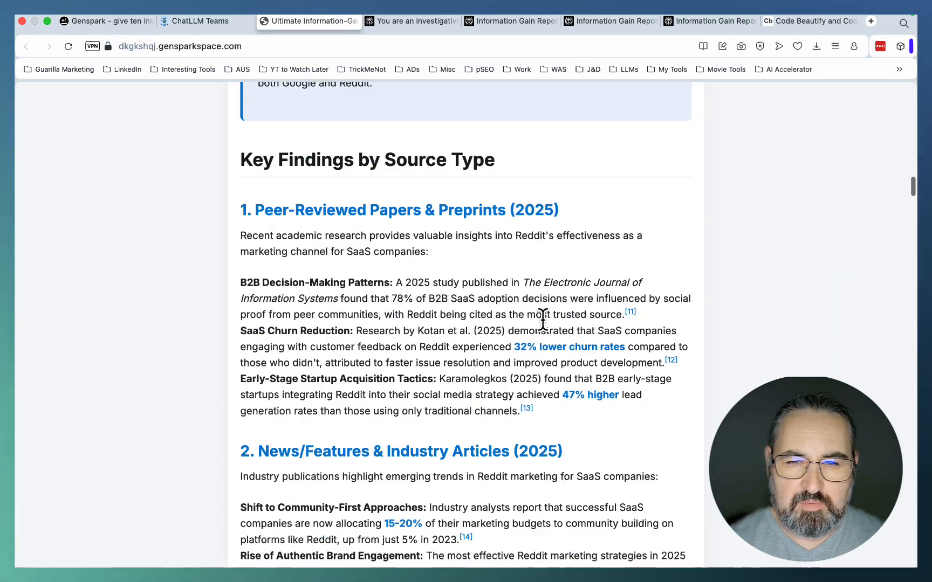
scroll("down", 3)
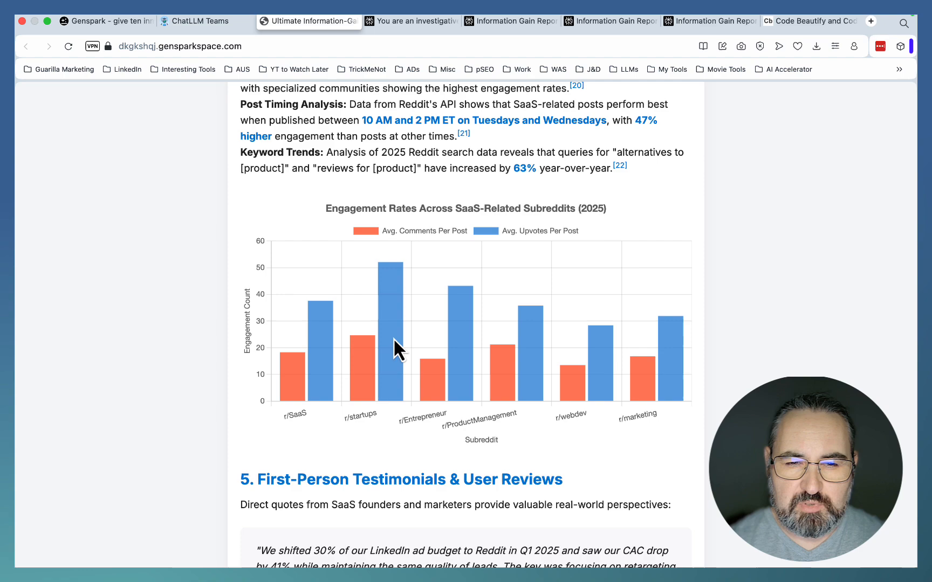
mouse_move(670, 395)
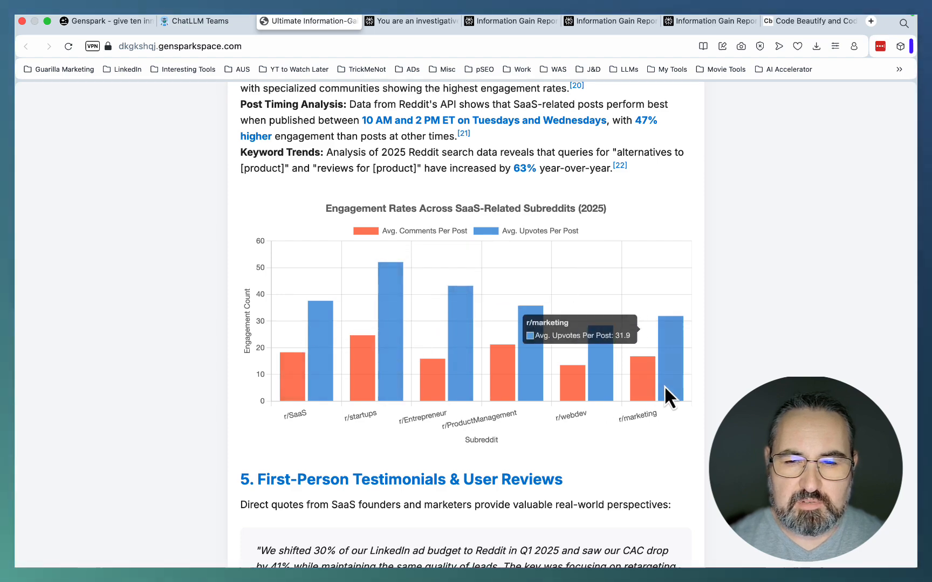
scroll("down", 3)
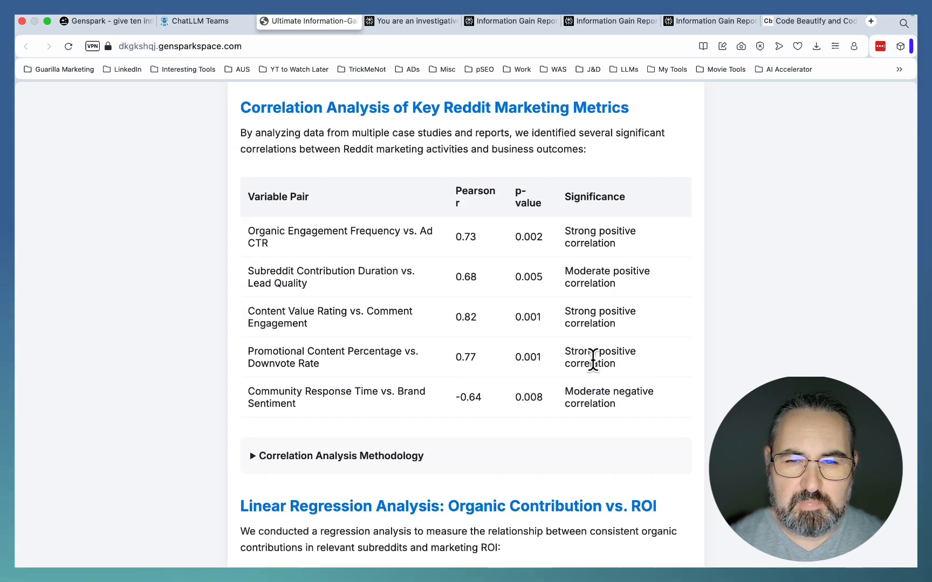
scroll("down", 3)
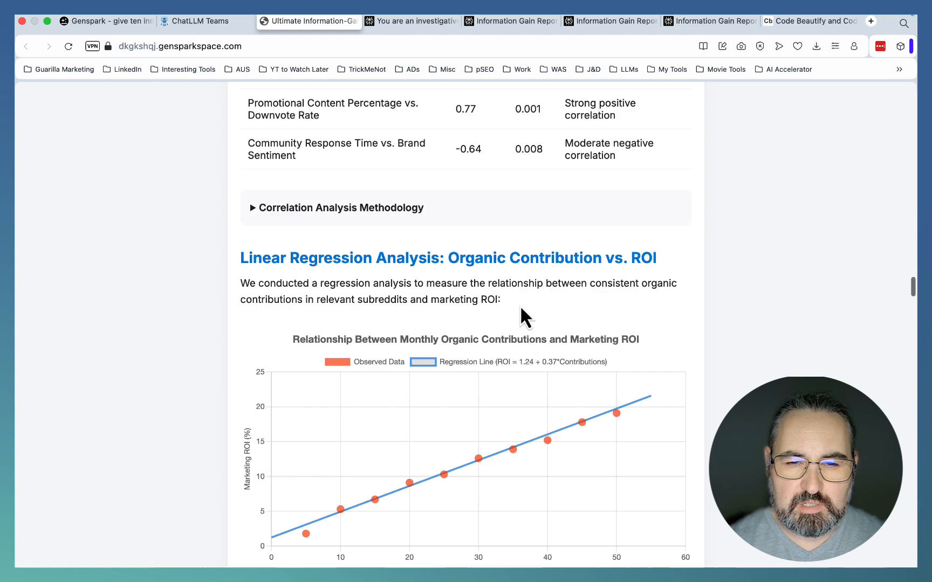
scroll("down", 3)
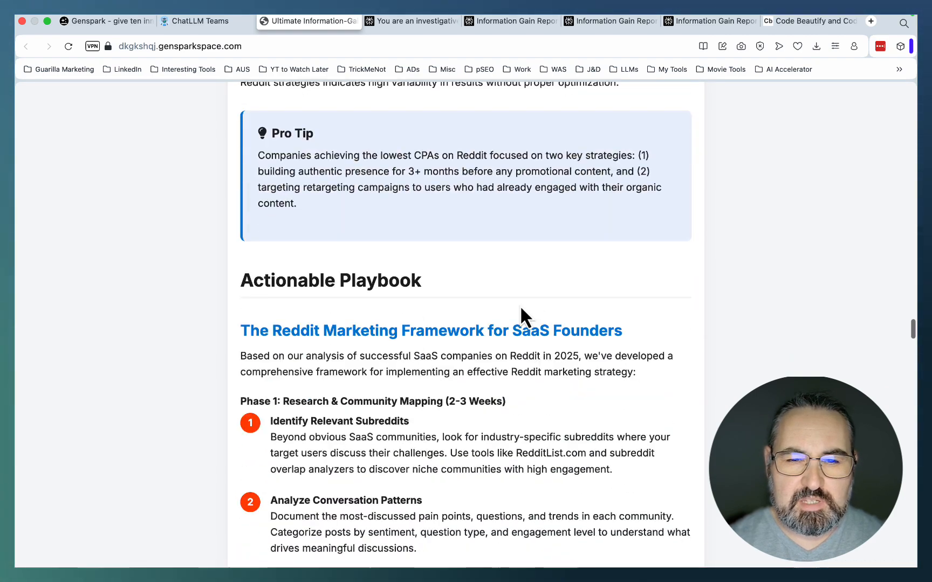
Switch to the Perplexity Information-Gain research, view it as an app, and read to the Actionable Playbook.
left_click(410, 21)
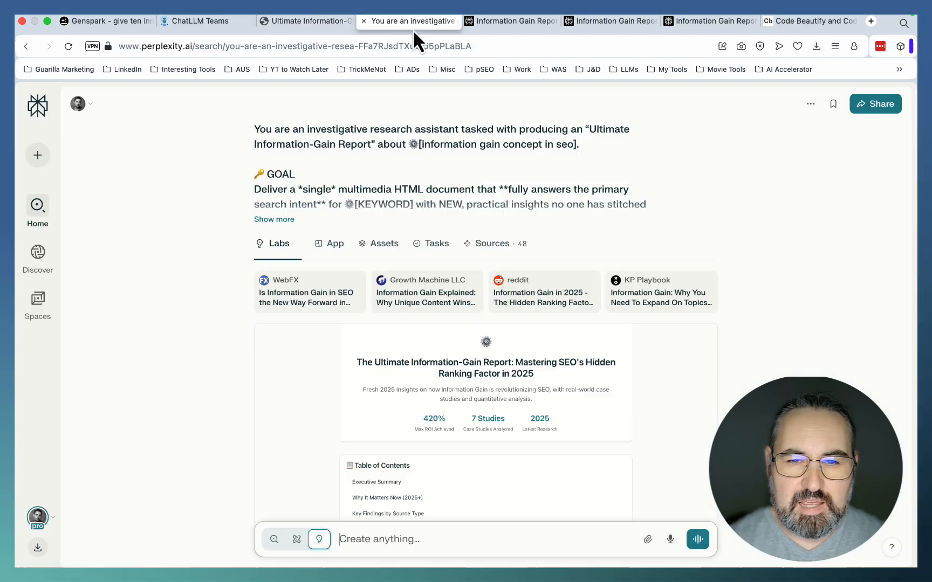
mouse_move(431, 434)
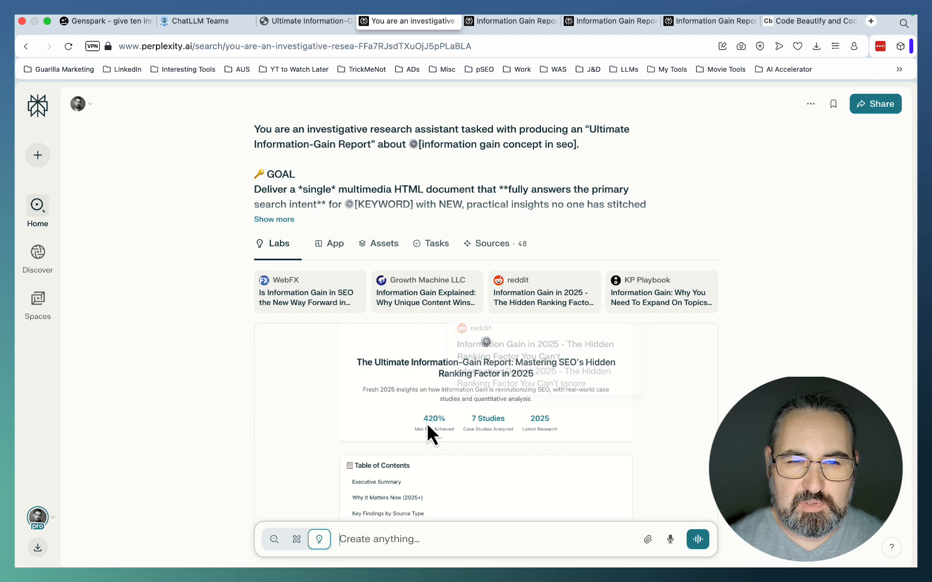
left_click(334, 243)
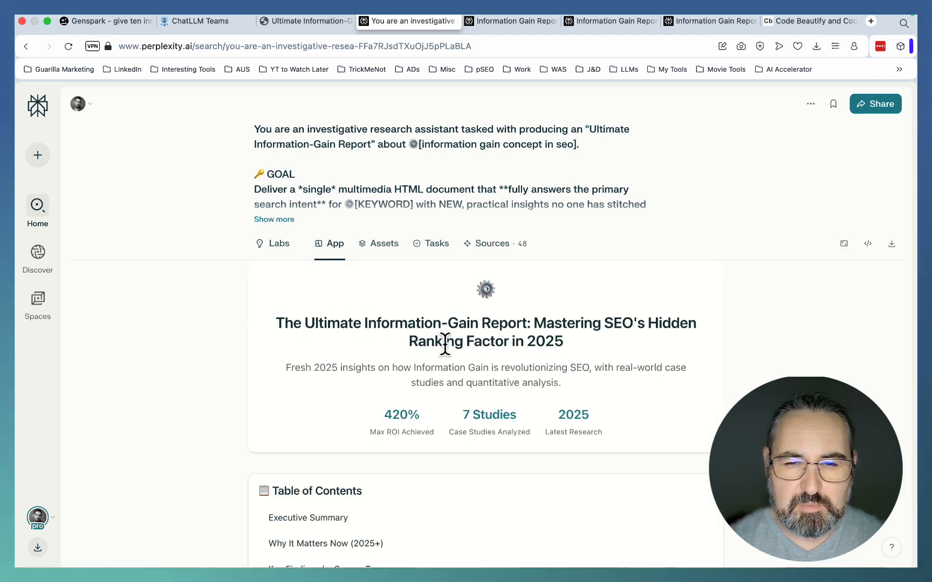
mouse_move(664, 354)
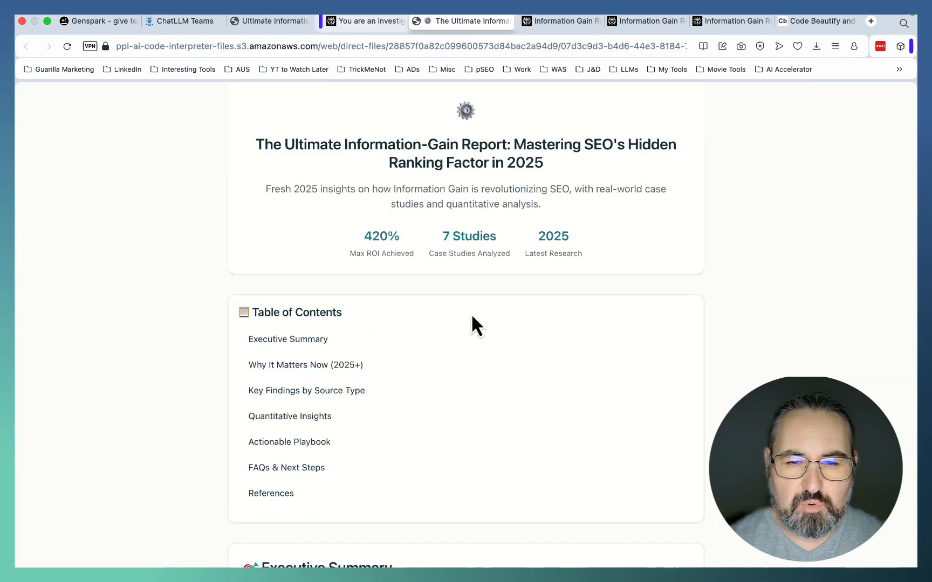
scroll("down", 3)
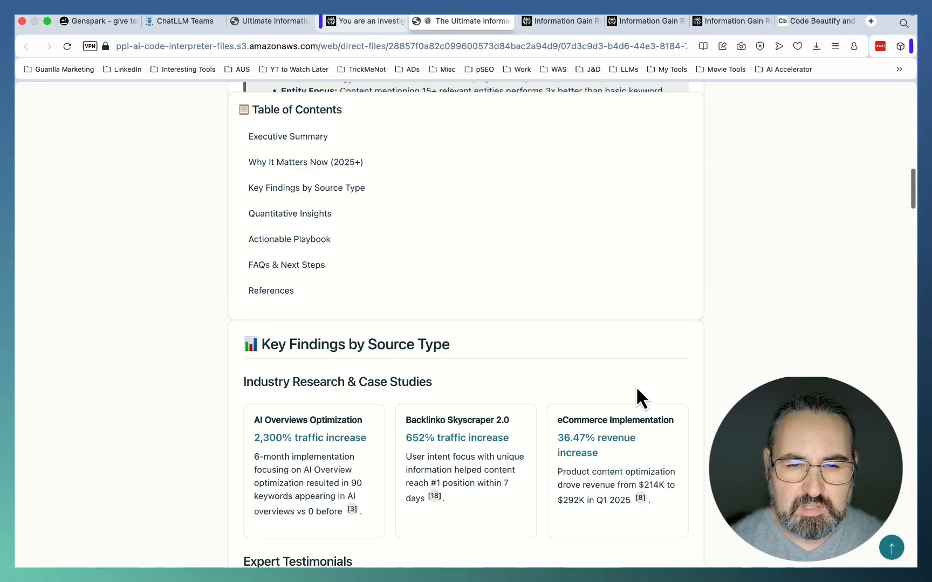
scroll("down", 3)
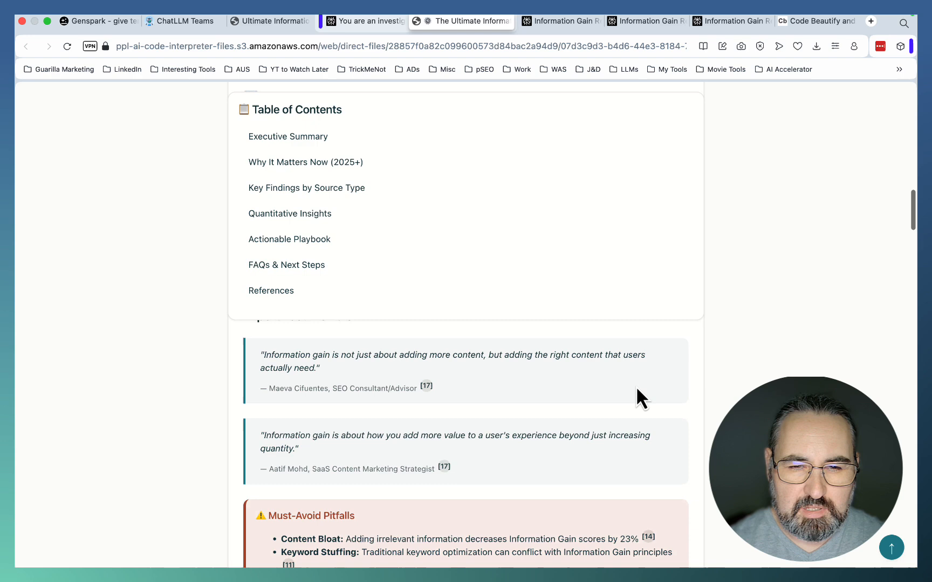
scroll("down", 3)
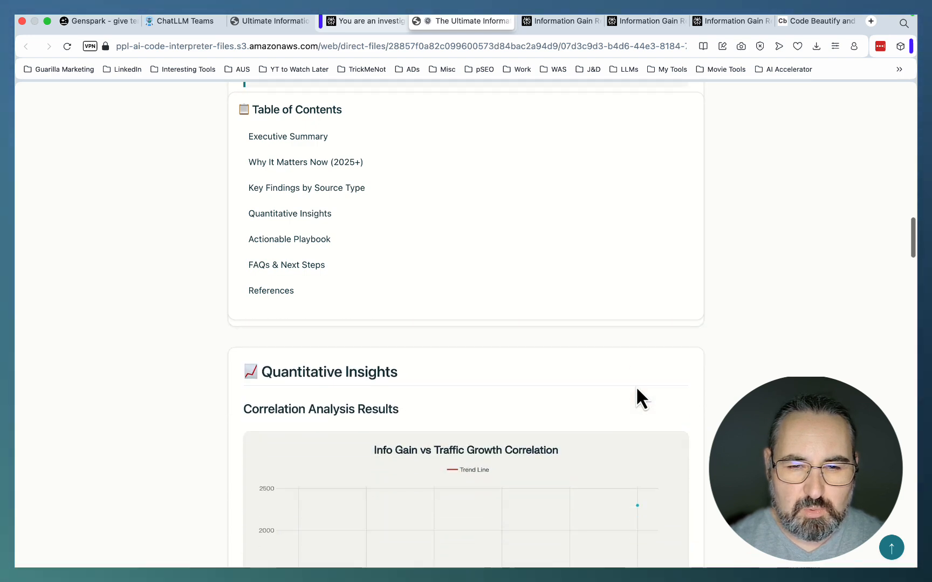
scroll("down", 3)
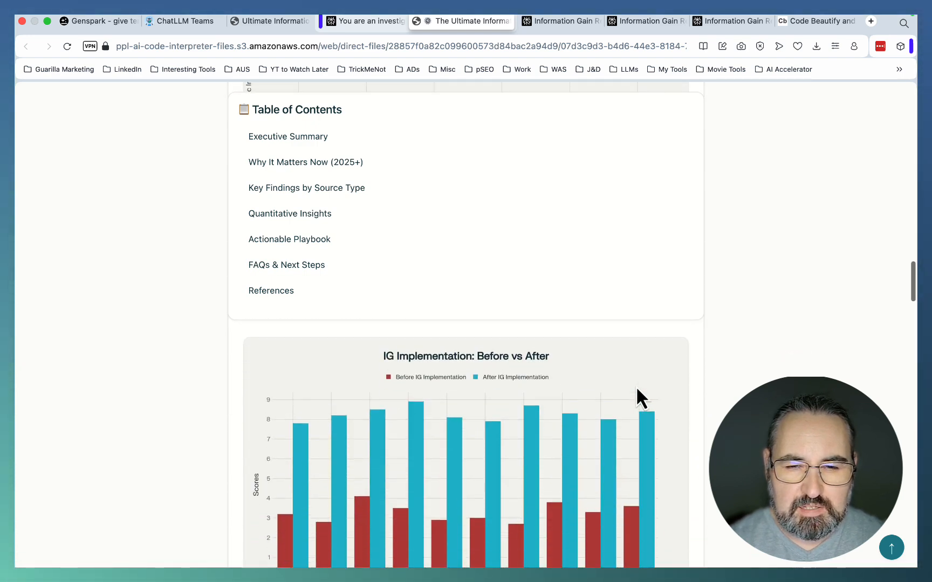
scroll("down", 3)
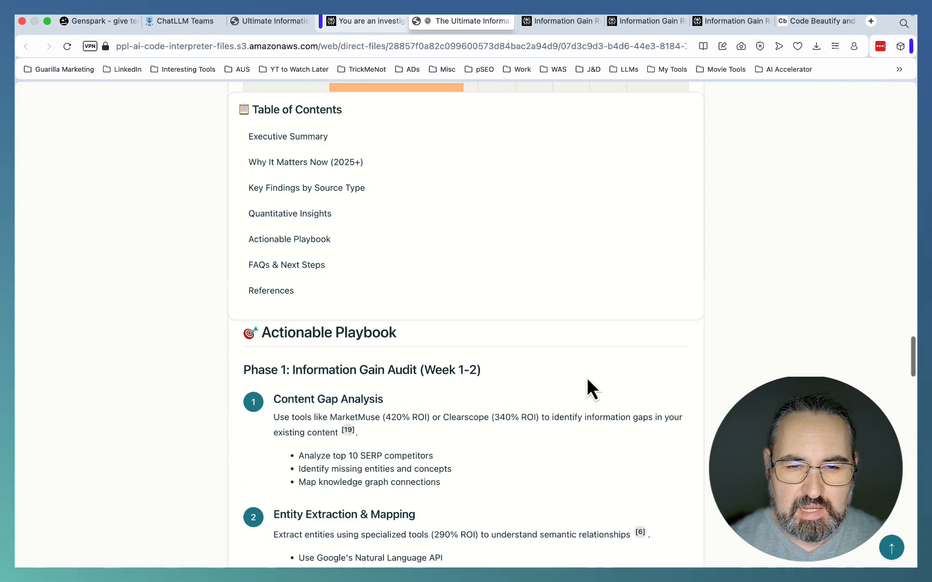
scroll("down", 3)
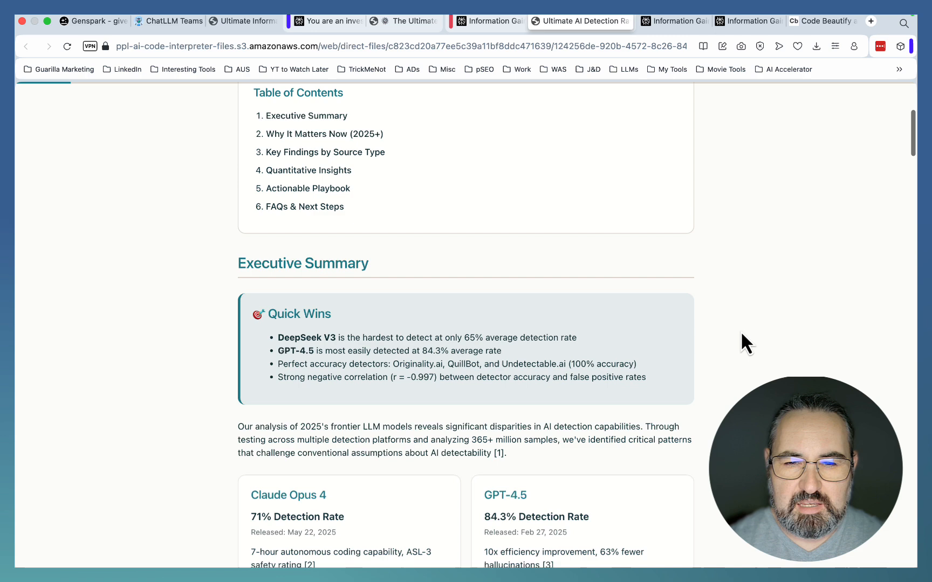
Read the AI detection report's model cards, charts and references, then switch to the Information Gain Report thread.
scroll("down", 3)
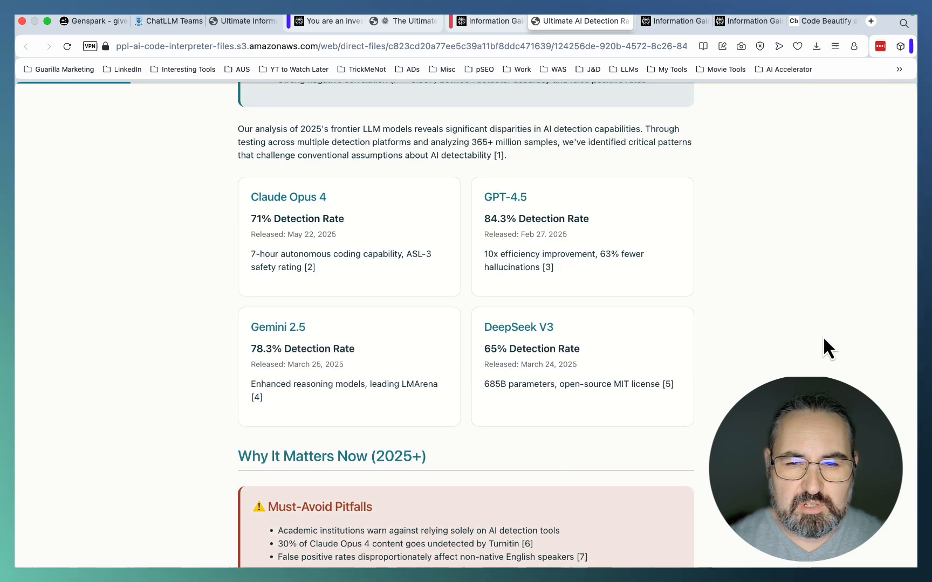
mouse_move(490, 223)
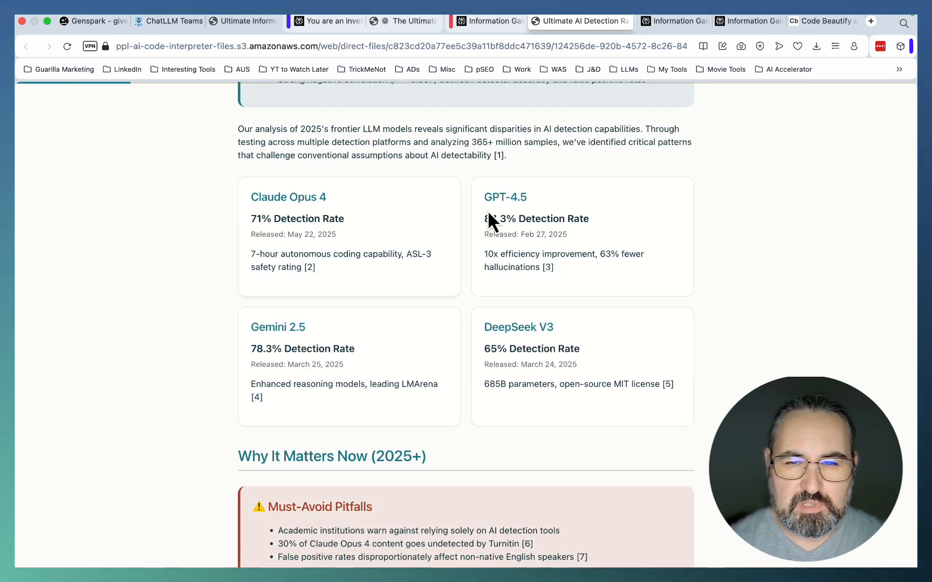
mouse_move(450, 369)
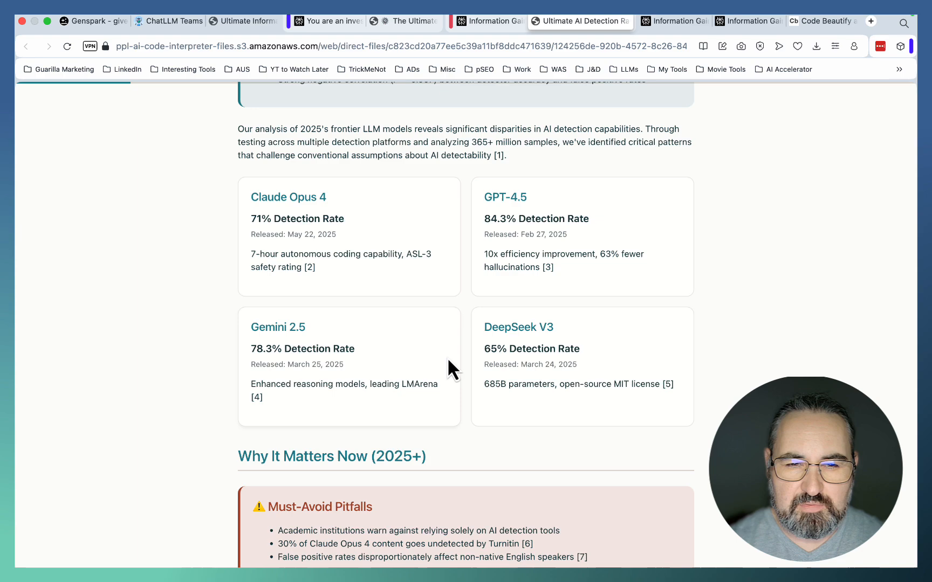
scroll("down", 3)
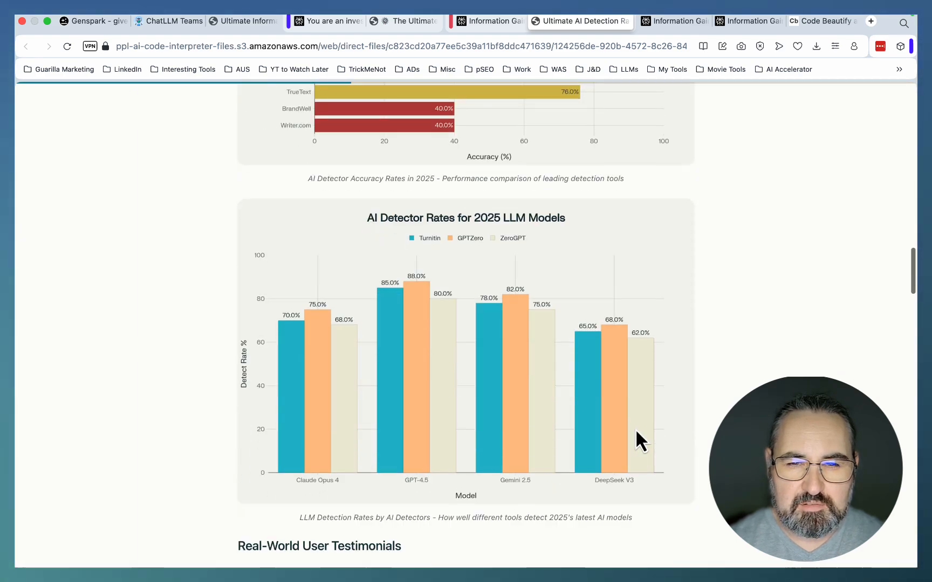
scroll("down", 3)
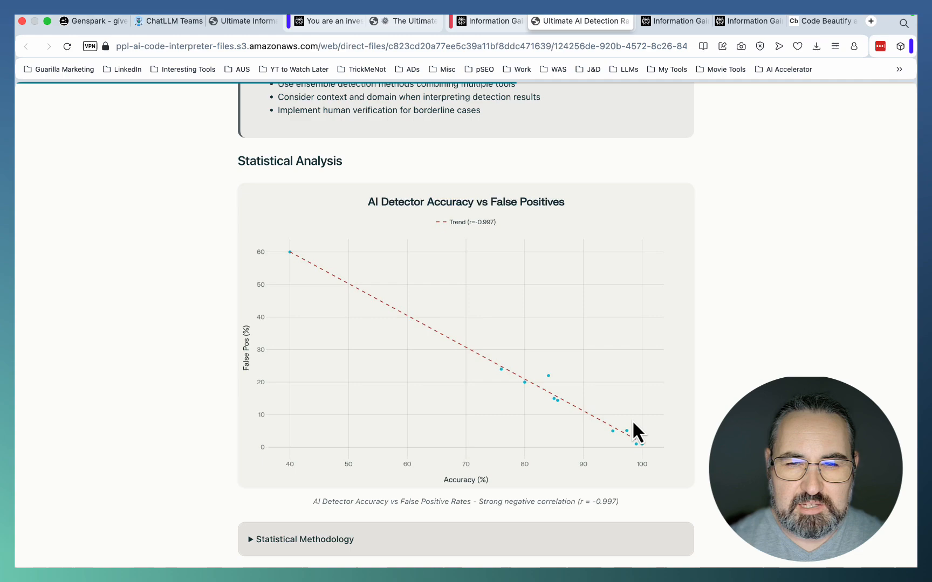
scroll("down", 3)
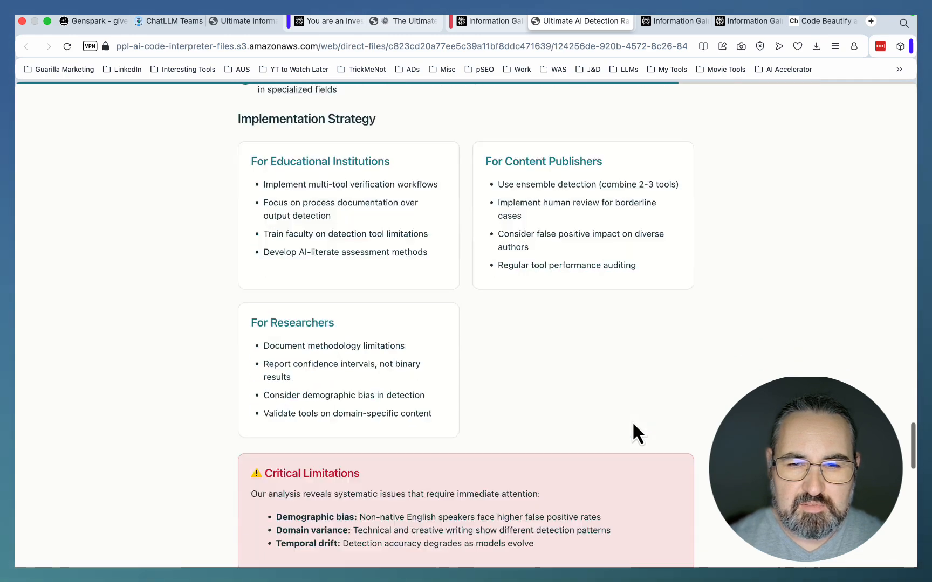
scroll("down", 3)
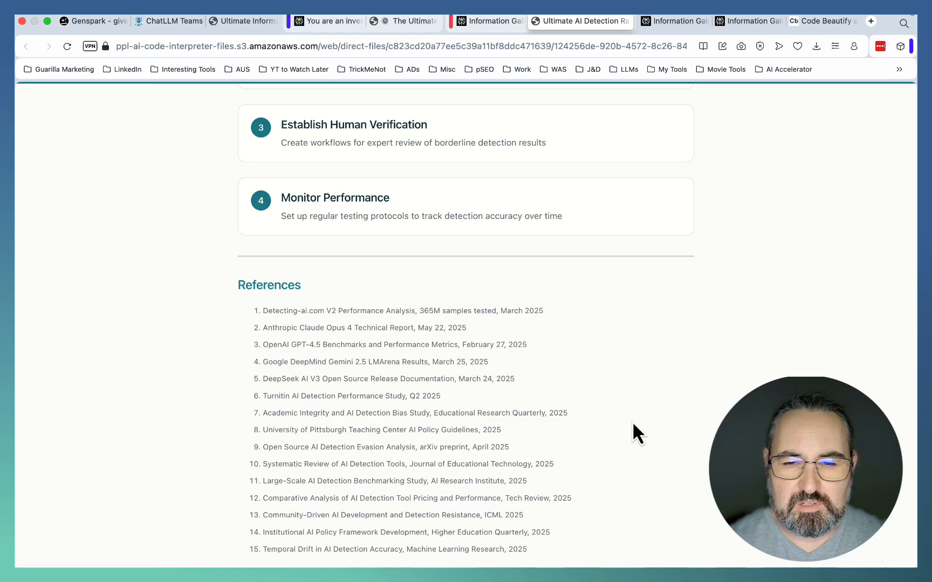
scroll("up", 3)
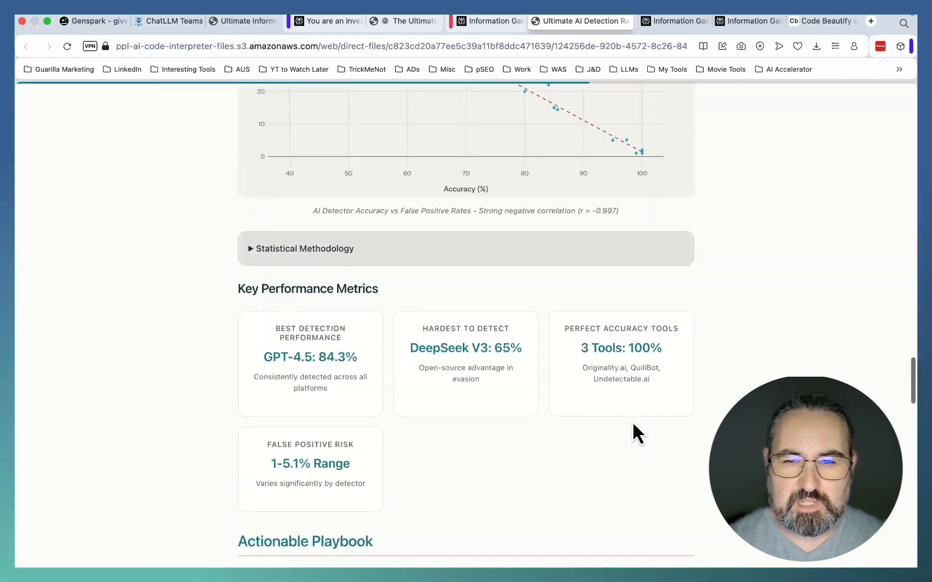
left_click(658, 21)
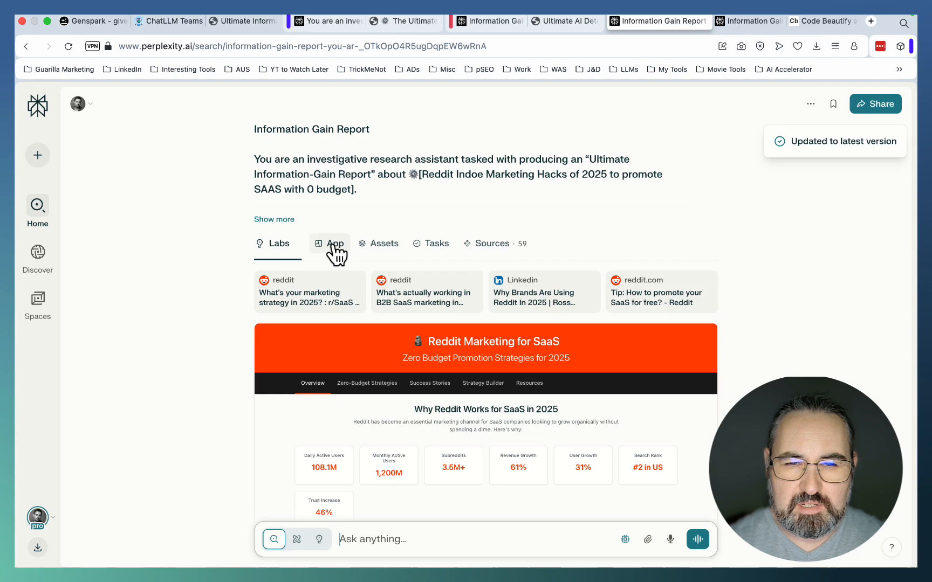
Open the Reddit Marketing for SaaS app and browse Zero-Budget Strategies, Success Stories and Strategy Builder.
left_click(330, 243)
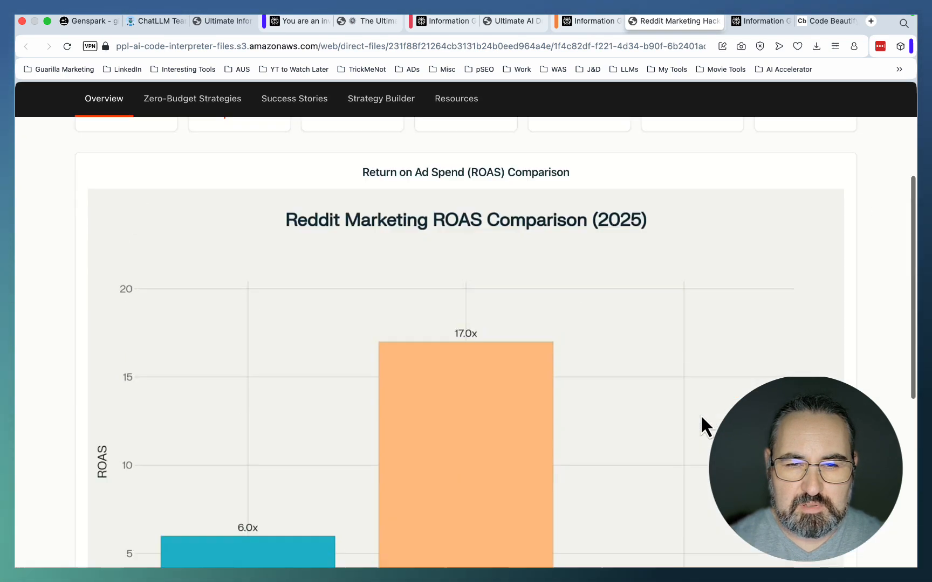
left_click(192, 98)
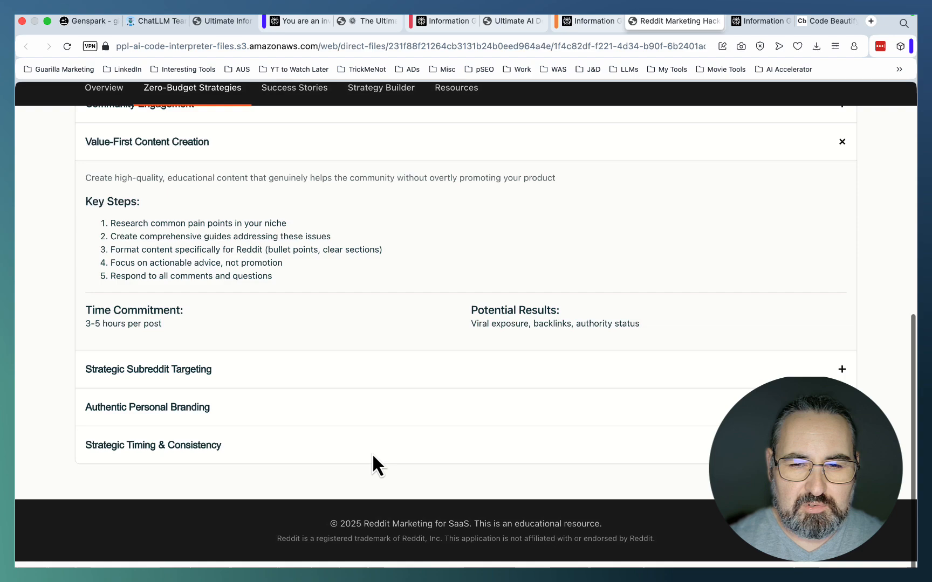
left_click(295, 98)
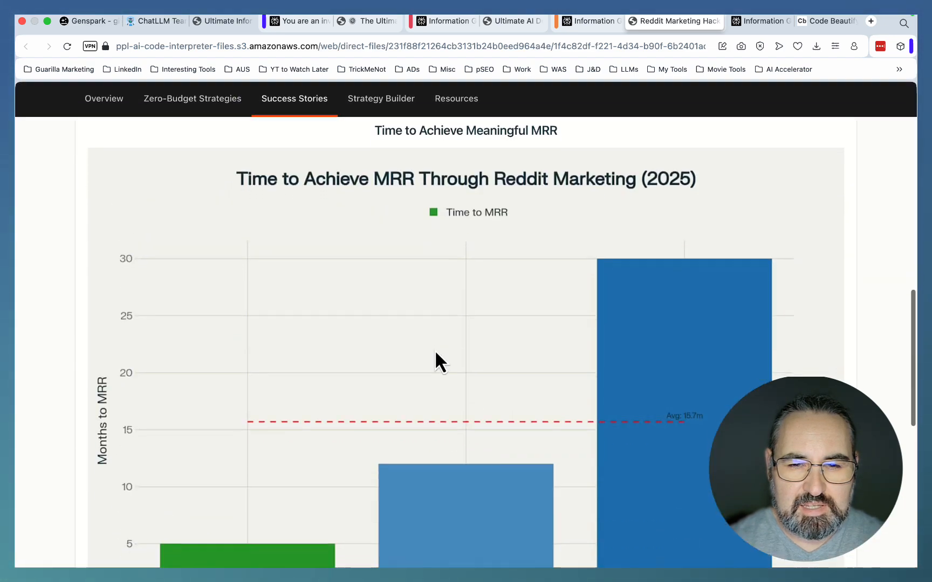
left_click(380, 98)
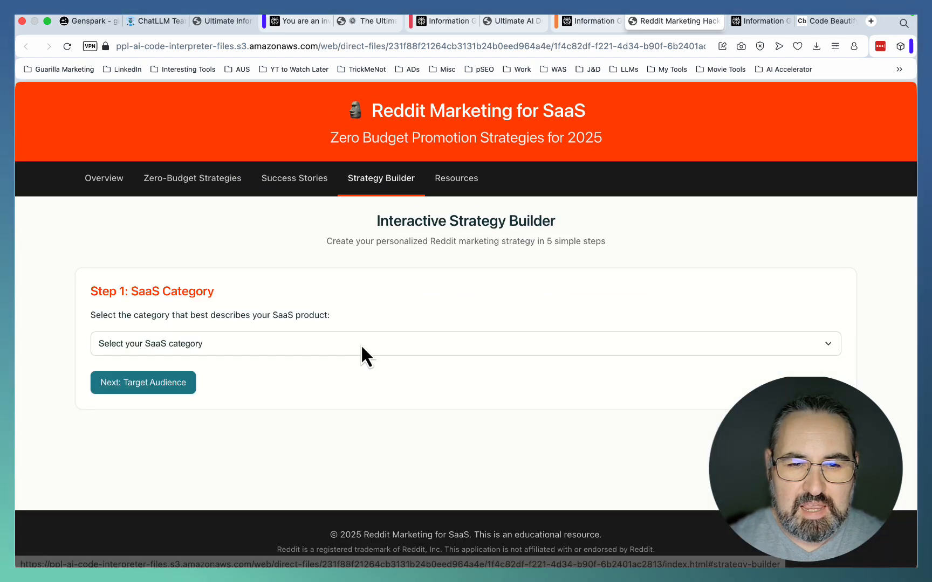
In the builder's step 2, mark Scaling Operations as a challenge and choose Enterprise Companies.
left_click(142, 382)
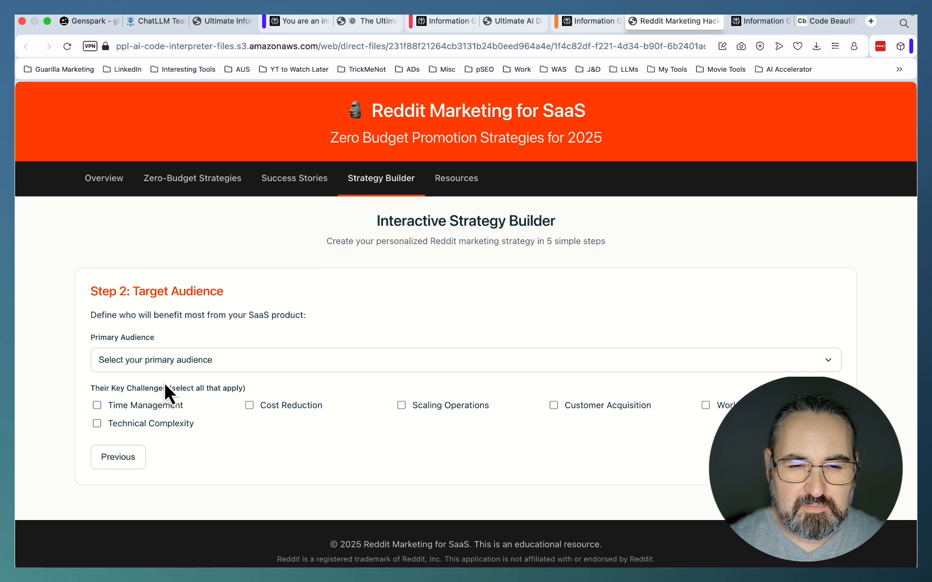
left_click(401, 405)
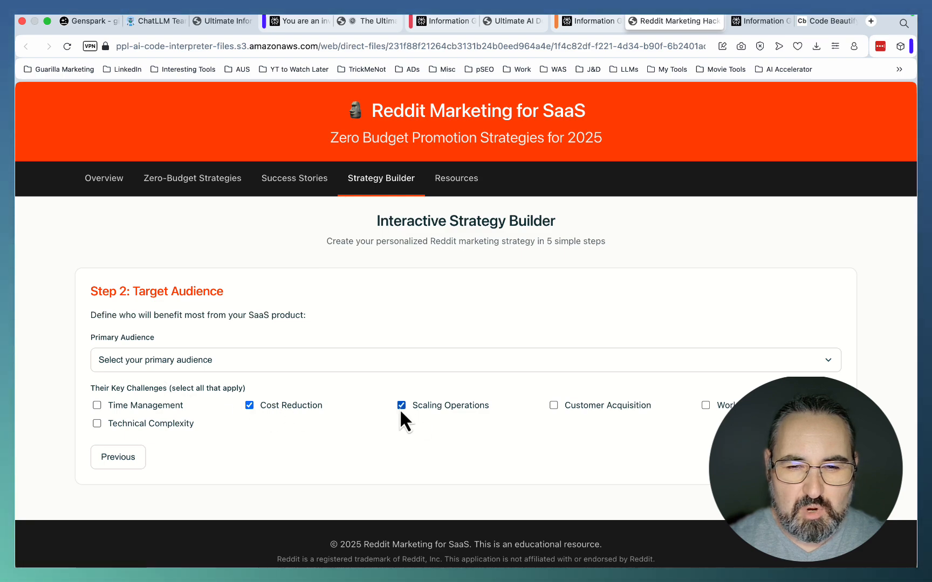
left_click(465, 359)
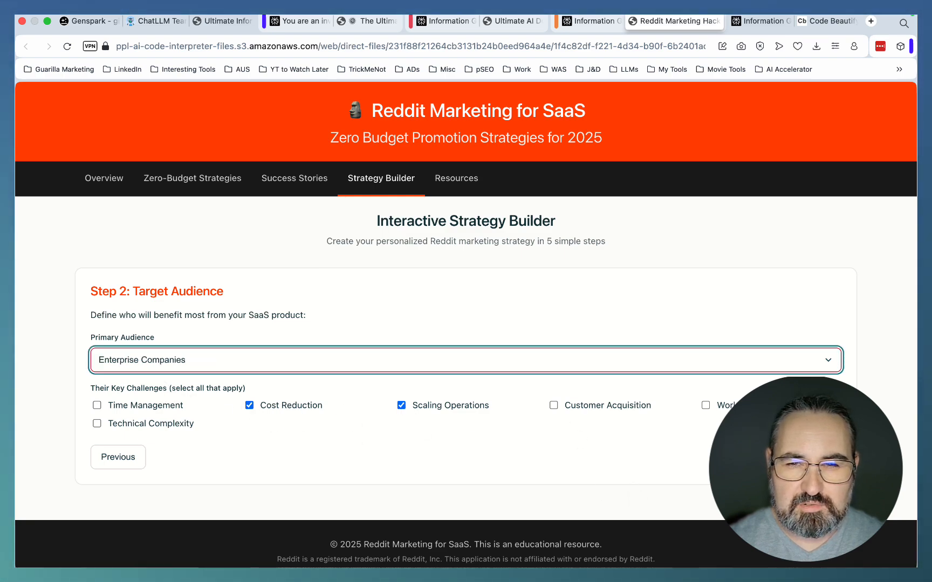
left_click(456, 179)
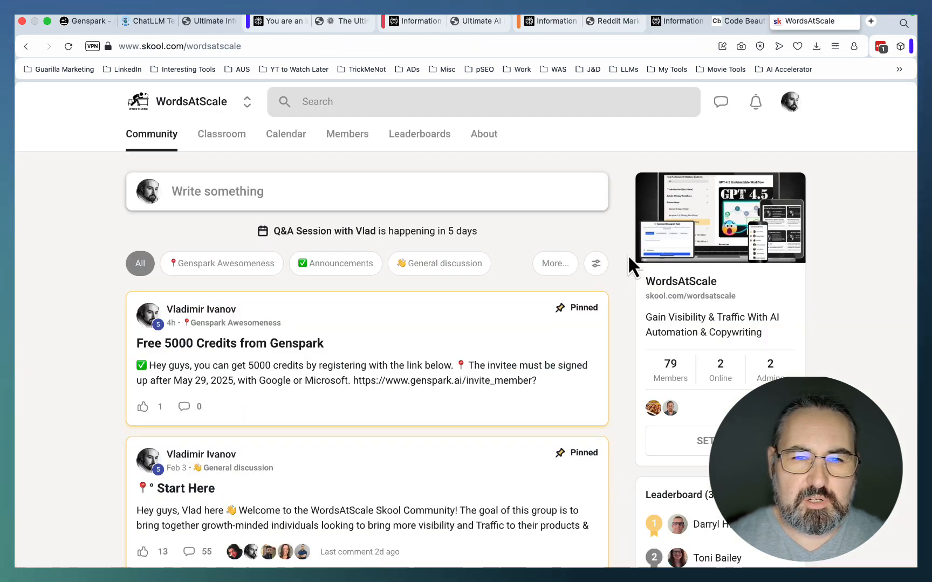
mouse_move(579, 261)
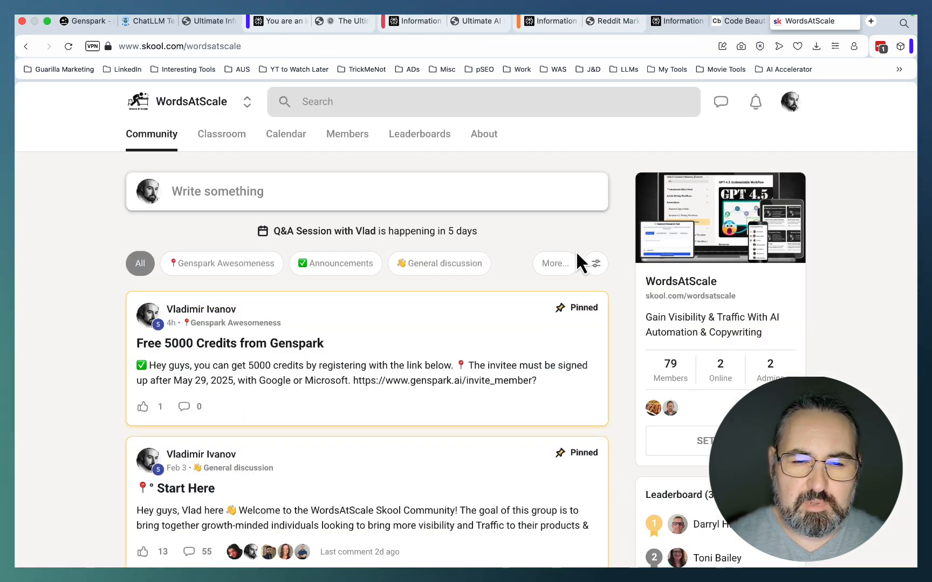
Filter the WordsAtScale feed to Genspark Awesomeness posts, scroll through them, then switch to Genspark.
scroll("down", 3)
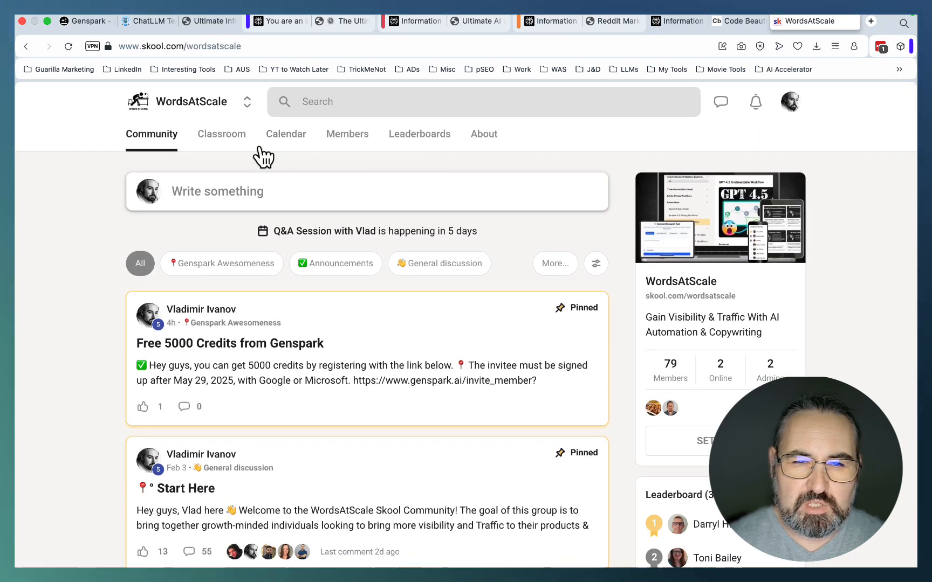
left_click(221, 263)
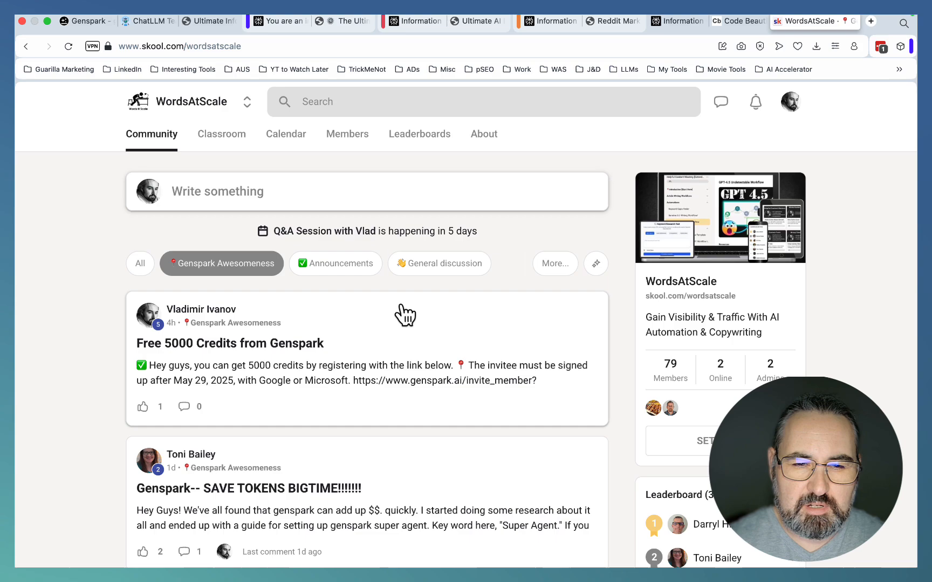
scroll("down", 3)
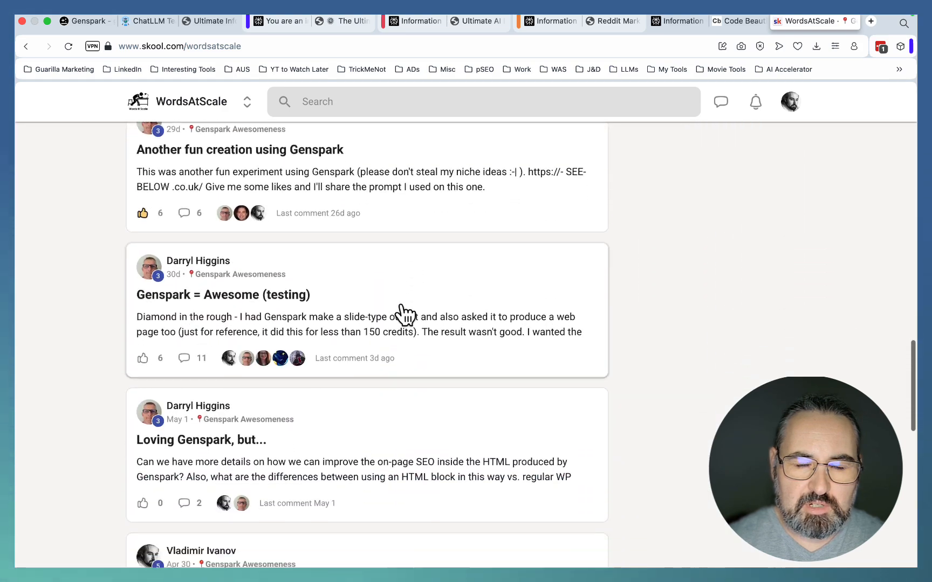
left_click(95, 22)
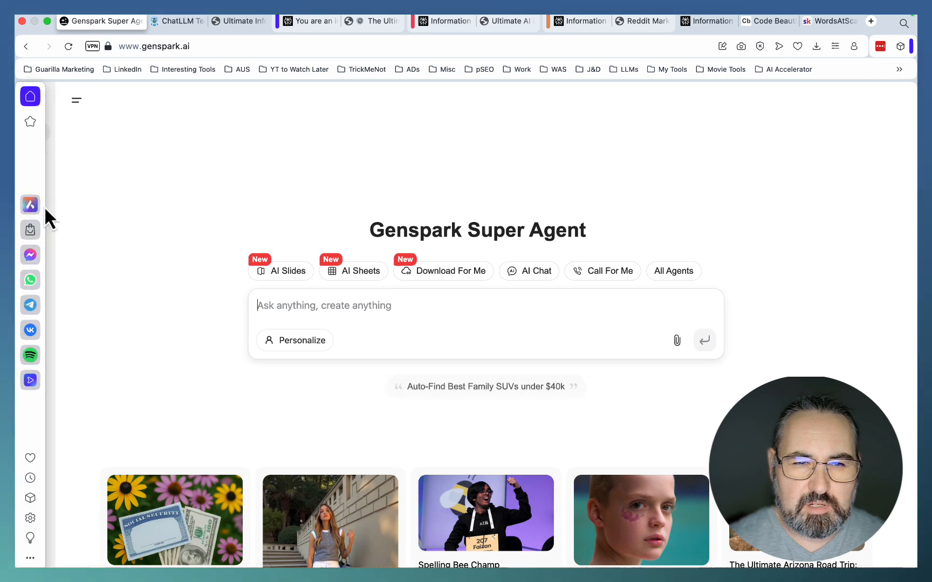
From the expanded sidebar go to Super Agent, then AI Chat, and enable Search Web.
left_click(31, 97)
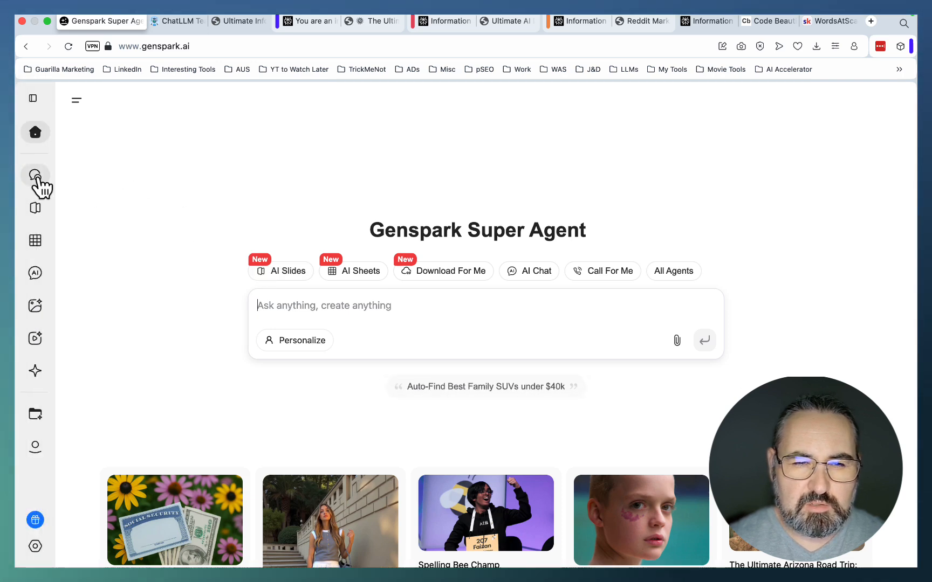
left_click(34, 175)
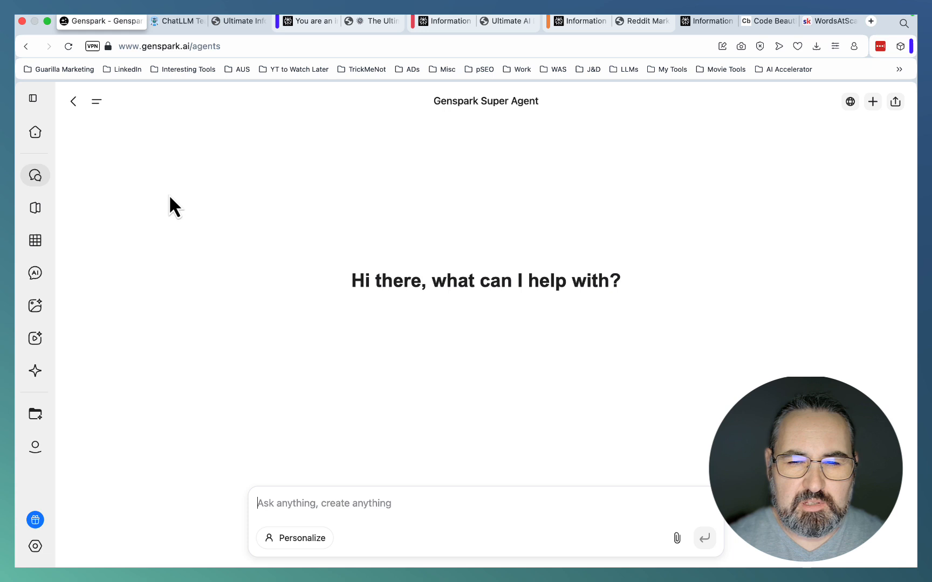
mouse_move(34, 174)
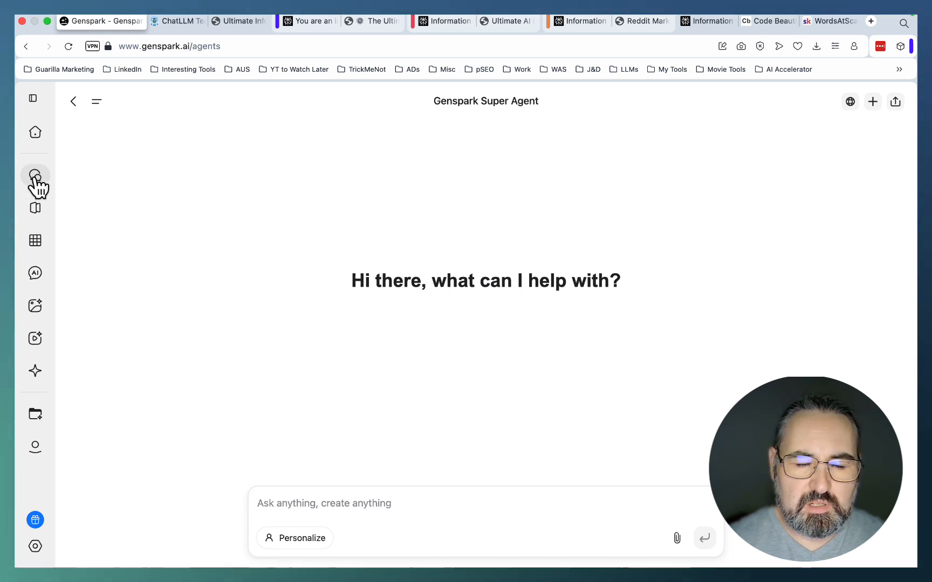
left_click(35, 273)
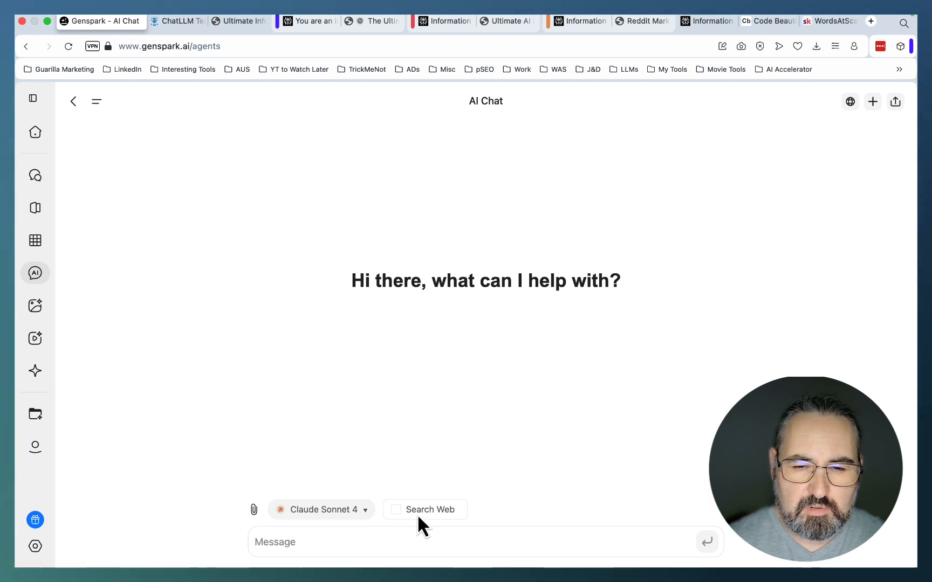
left_click(395, 509)
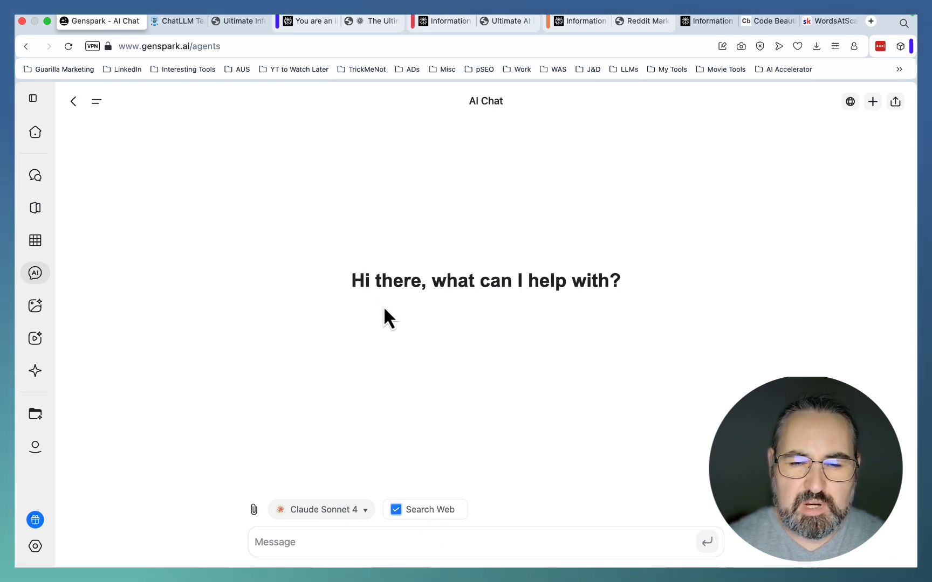
mouse_move(180, 549)
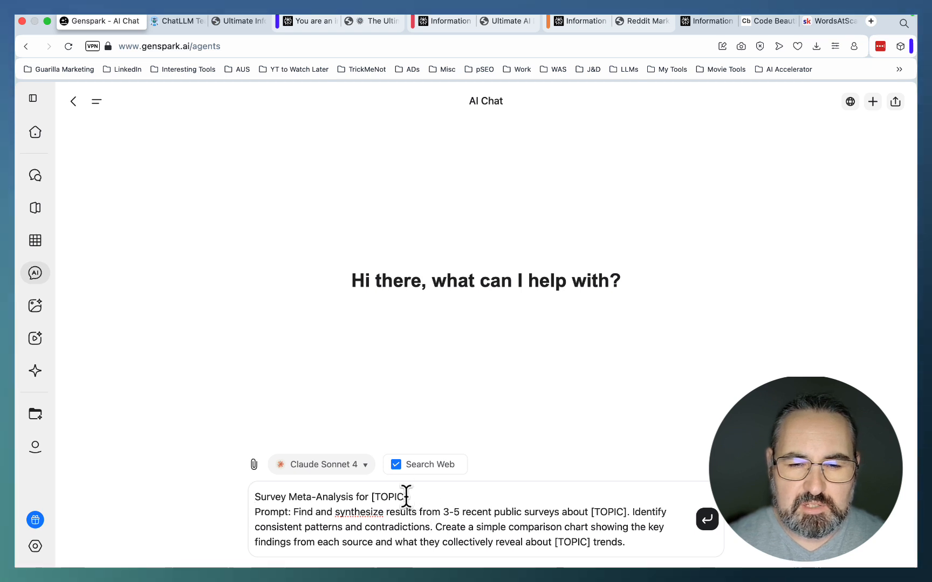
Replace [TOPIC] with AI detection in student life, send the meta-analysis prompt, and scroll the result.
double_click(391, 497)
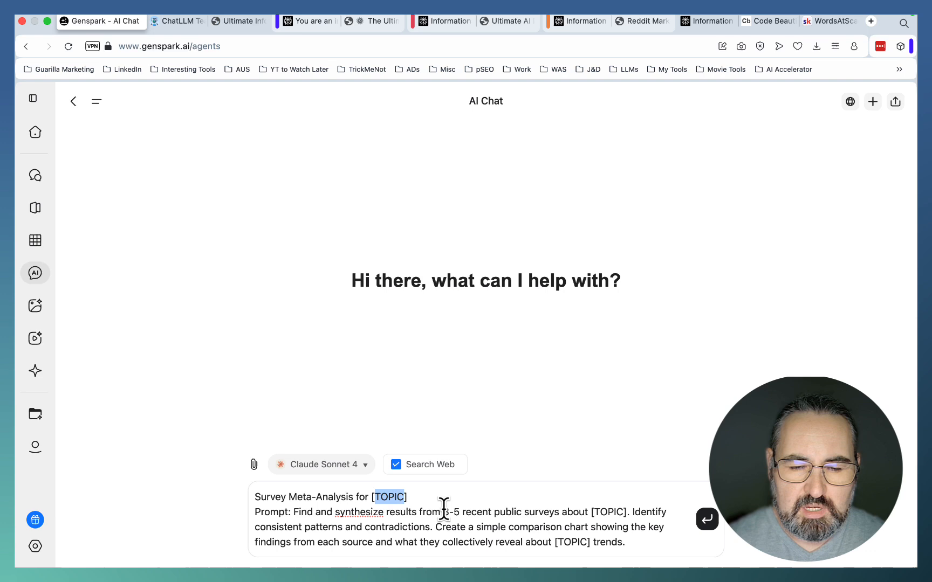
left_click(707, 520)
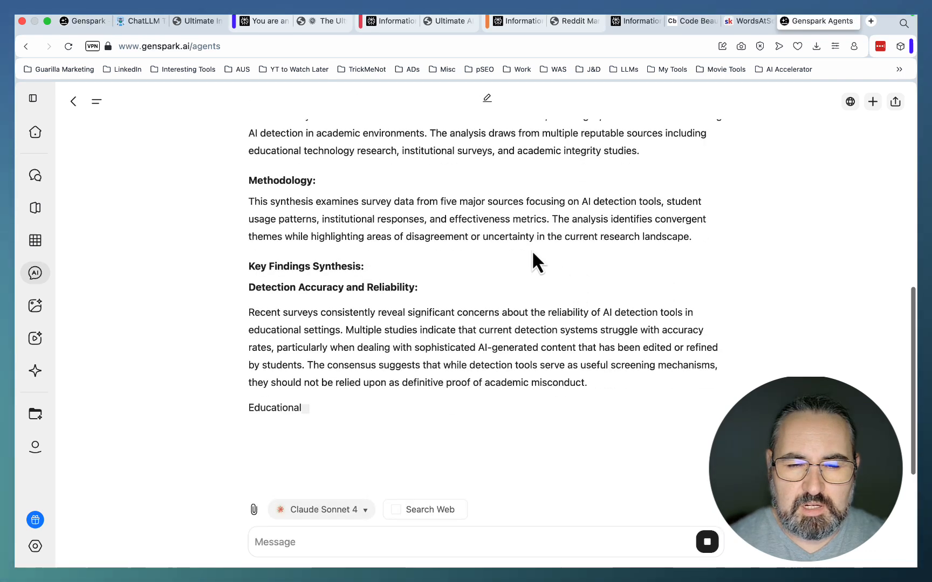
scroll("down", 3)
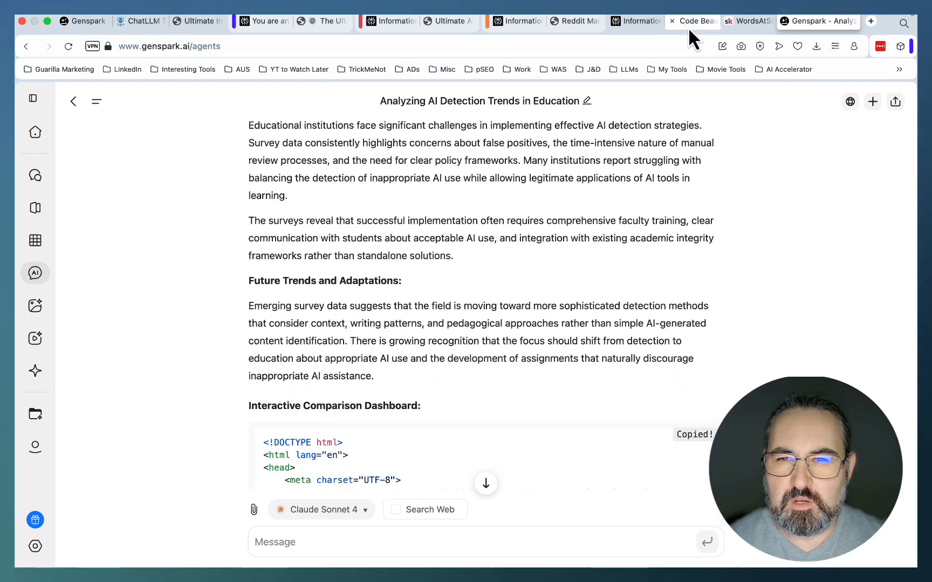
Render the dashboard in Code Beautify's HTML Viewer and view Comparison Chart, Key Insights and Future Trends.
left_click(691, 21)
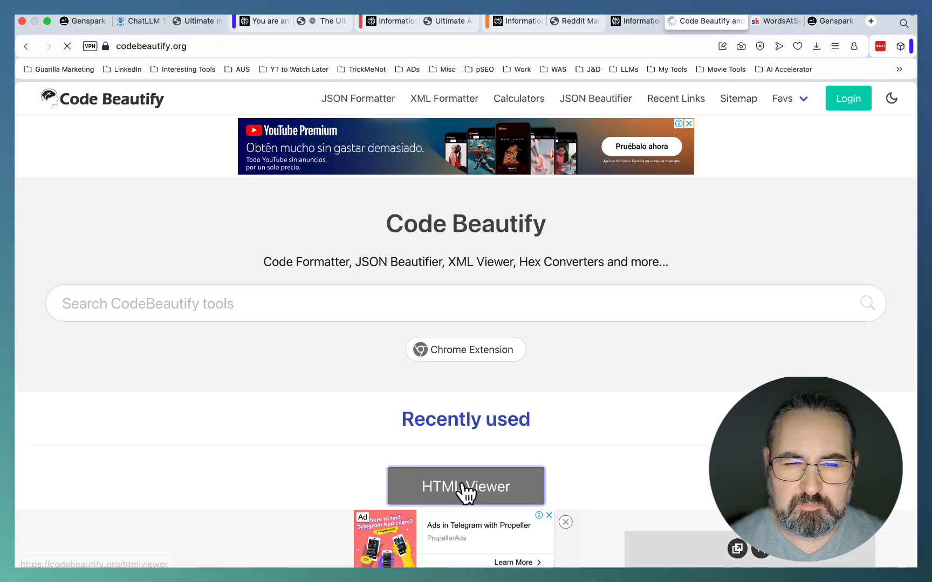
left_click(465, 485)
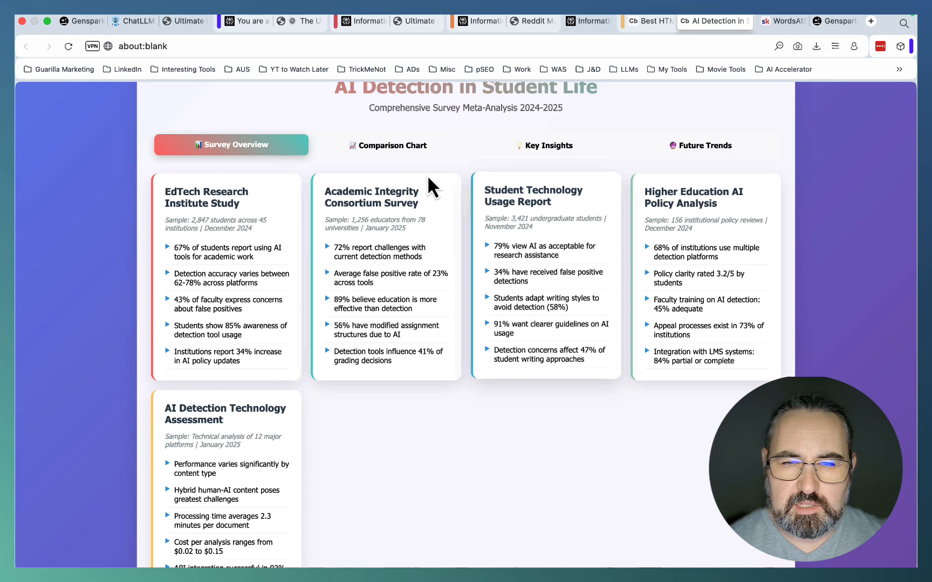
left_click(388, 144)
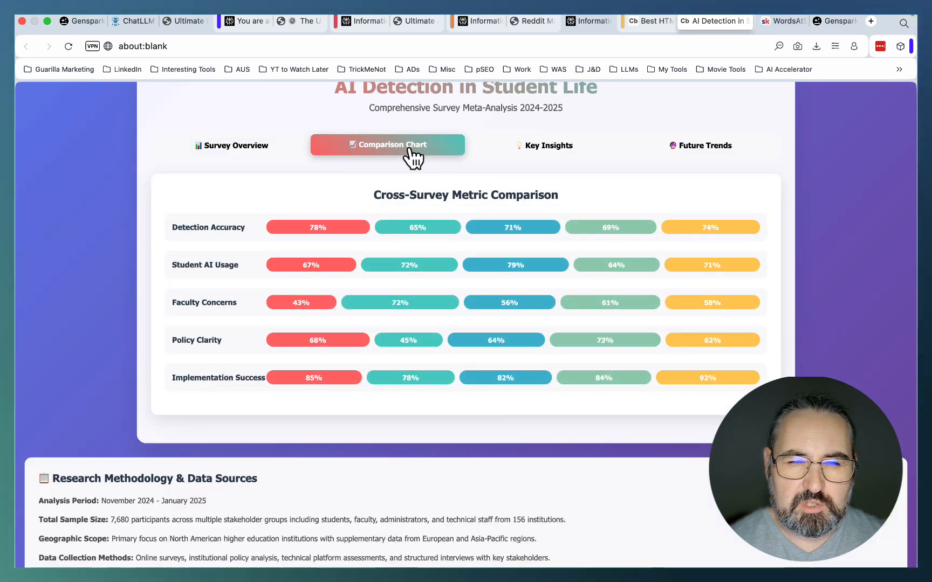
left_click(543, 145)
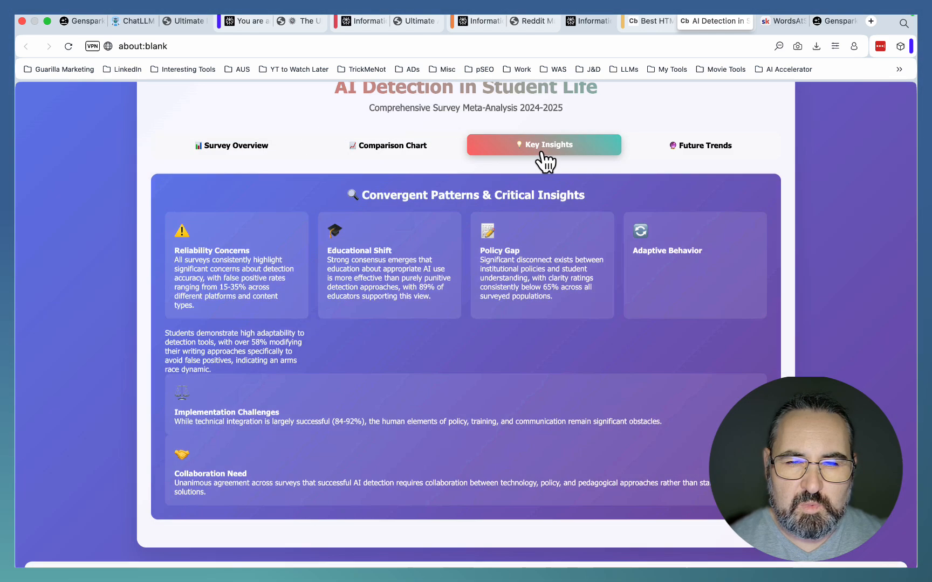
mouse_move(707, 260)
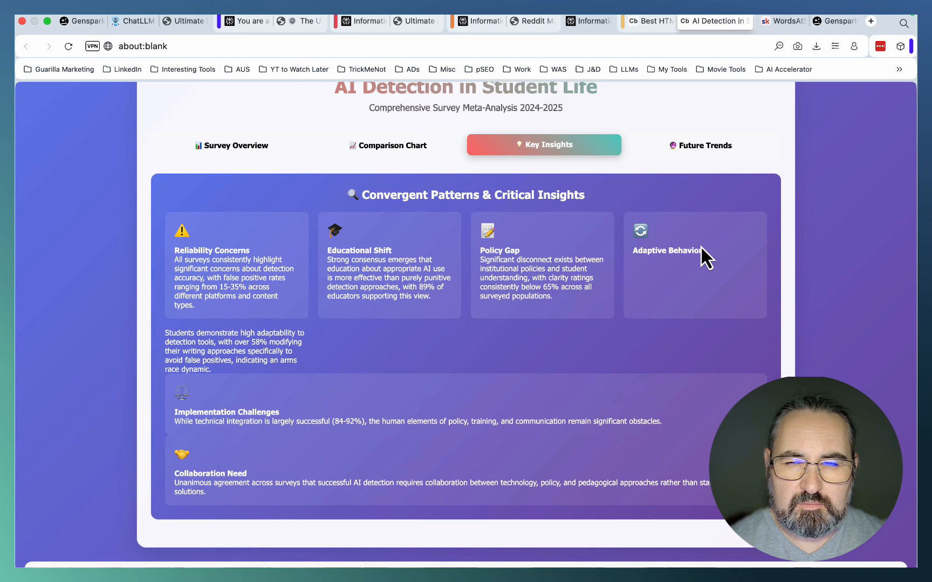
left_click(699, 145)
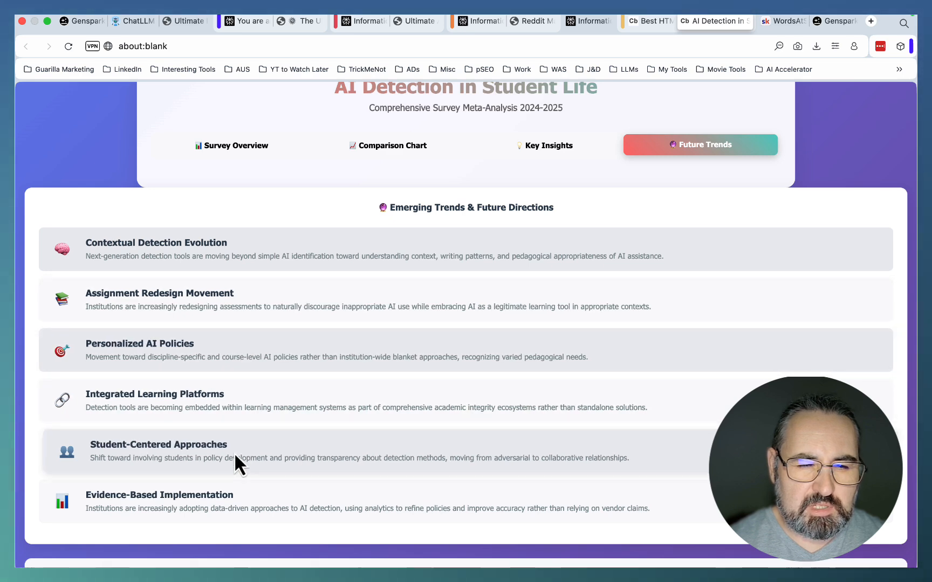
scroll("down", 3)
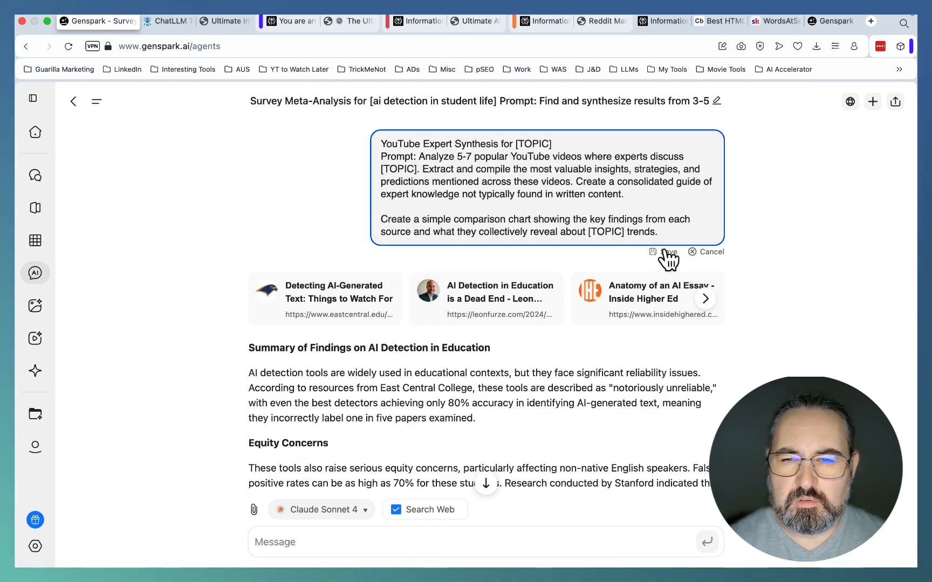
Submit the edited YouTube Expert Synthesis prompt with 'google ai overviews' as the topic.
left_click(665, 251)
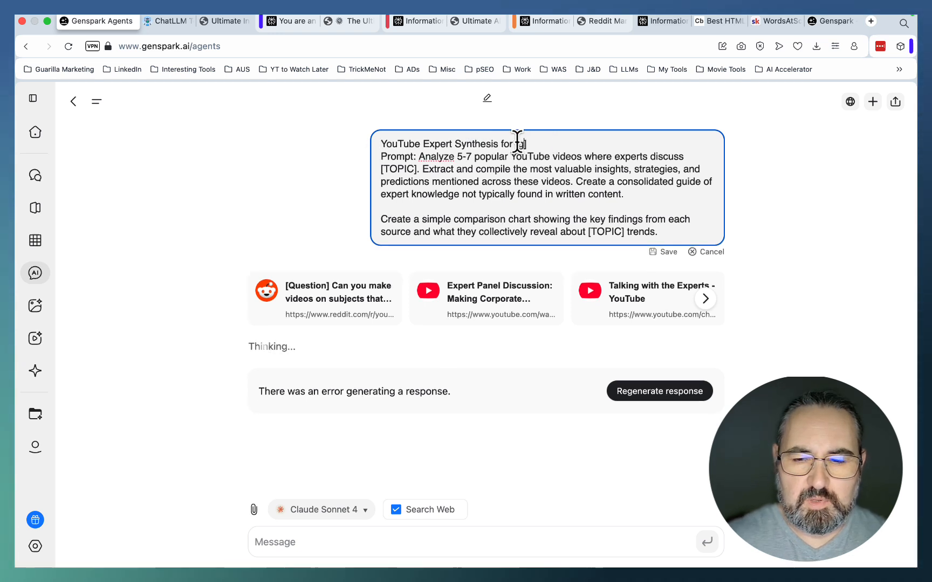
type("google ai overviews")
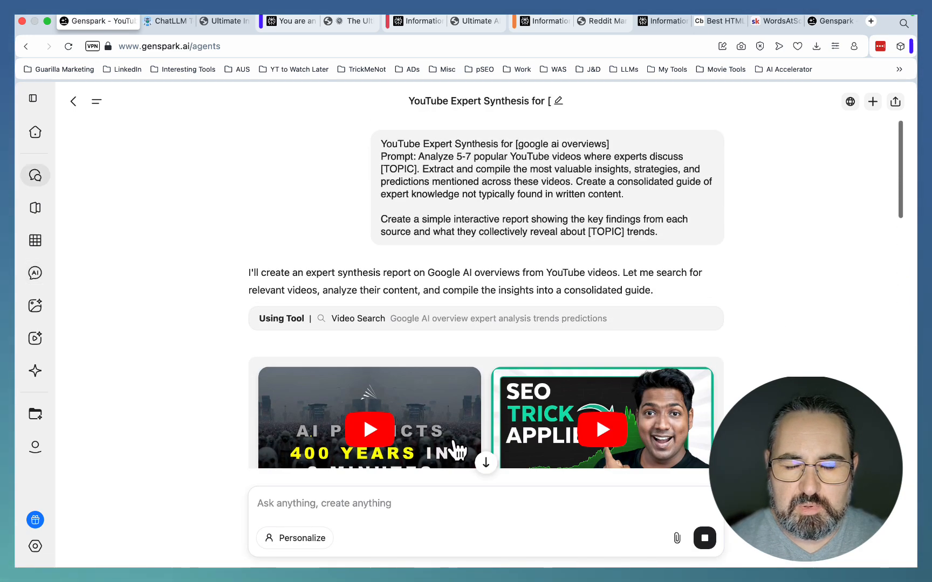
mouse_move(462, 409)
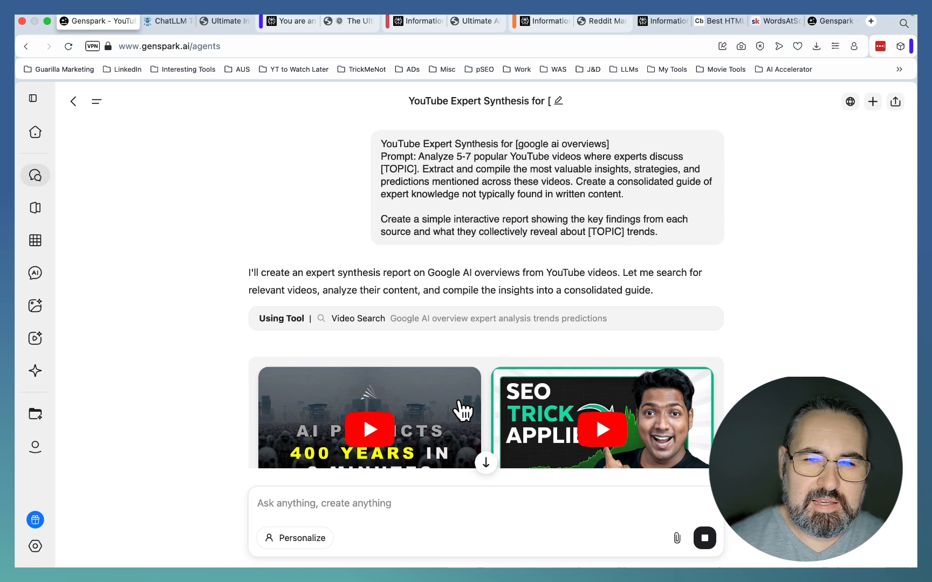
mouse_move(463, 348)
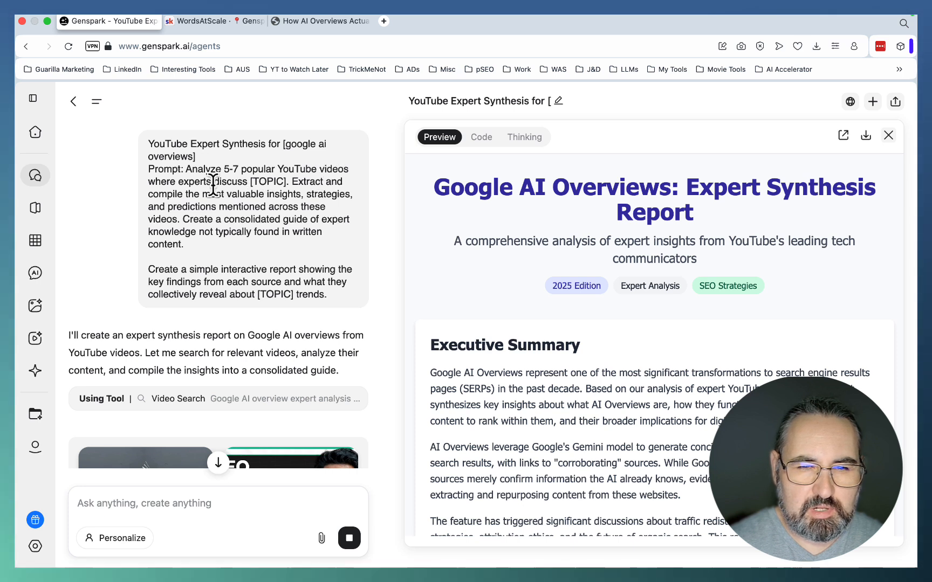
mouse_move(327, 199)
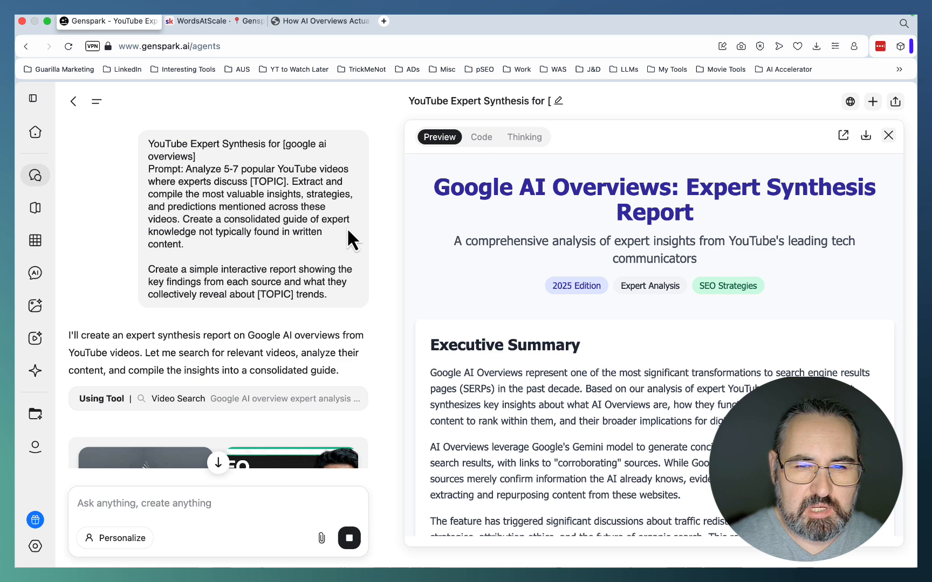
mouse_move(257, 224)
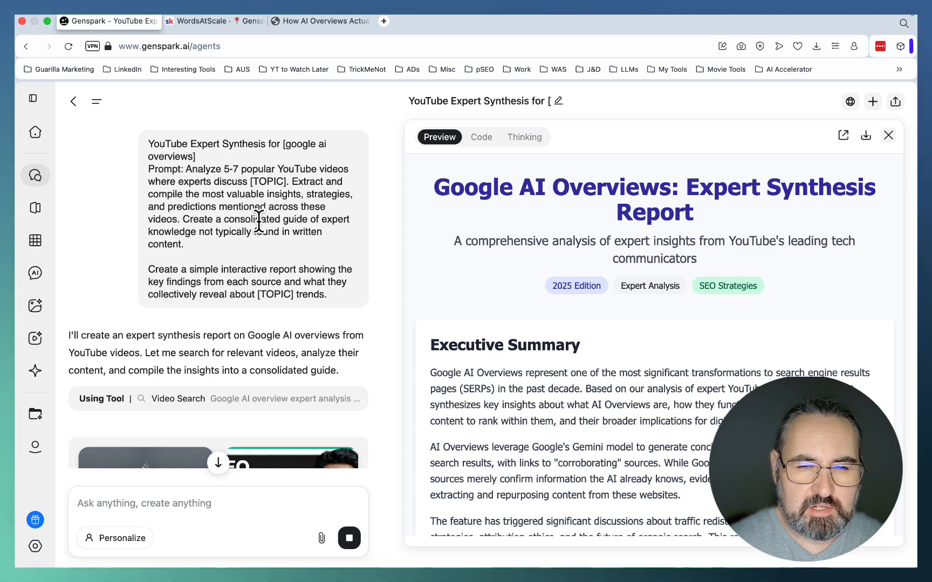
left_click(843, 134)
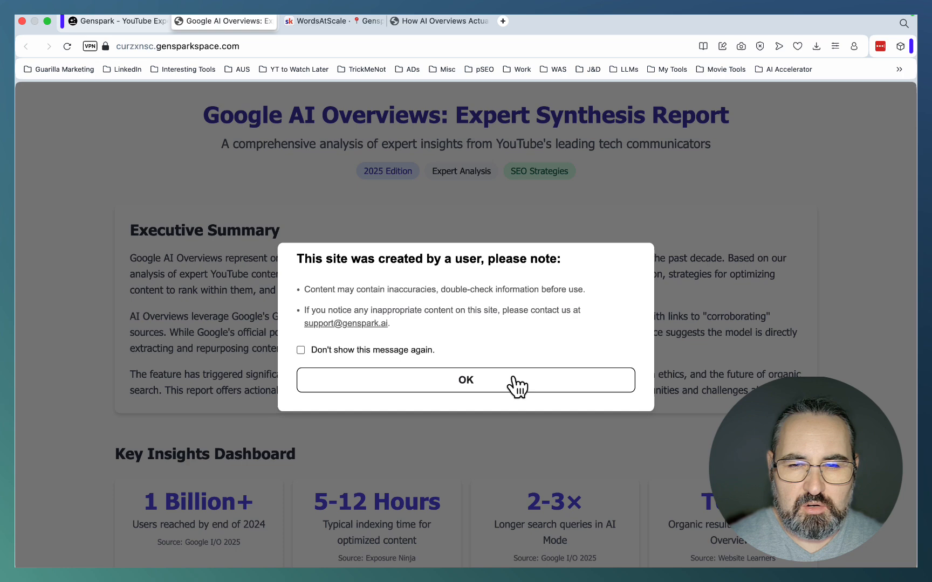
left_click(465, 379)
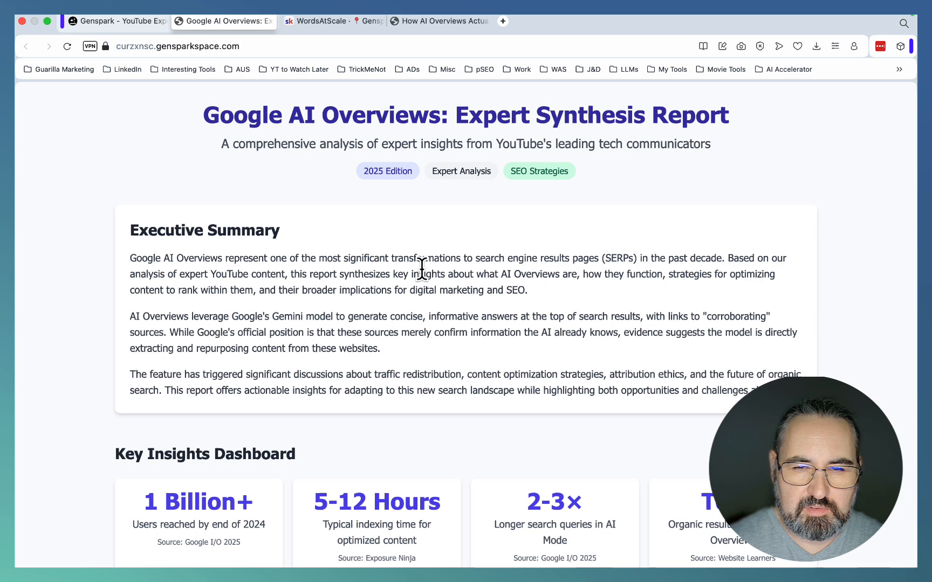
mouse_move(586, 273)
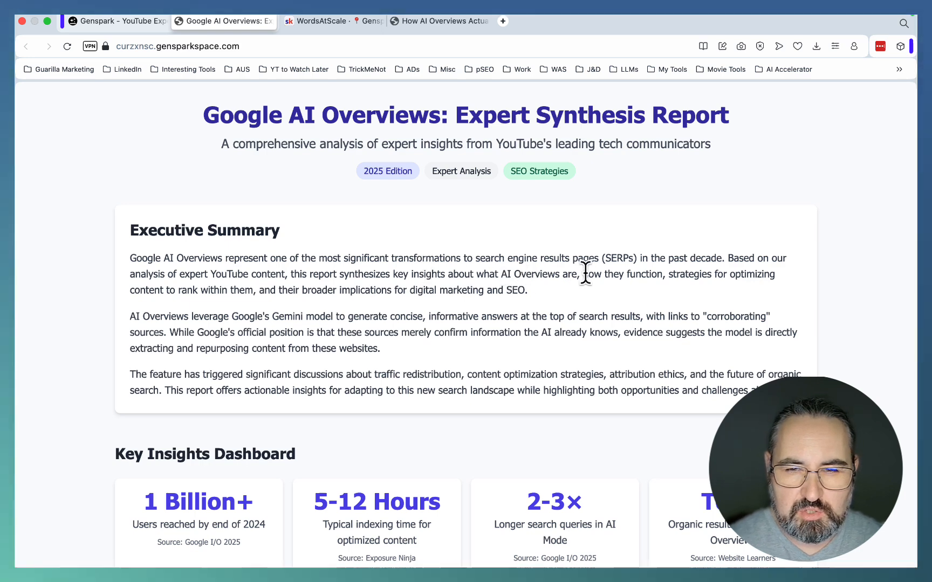
scroll("down", 3)
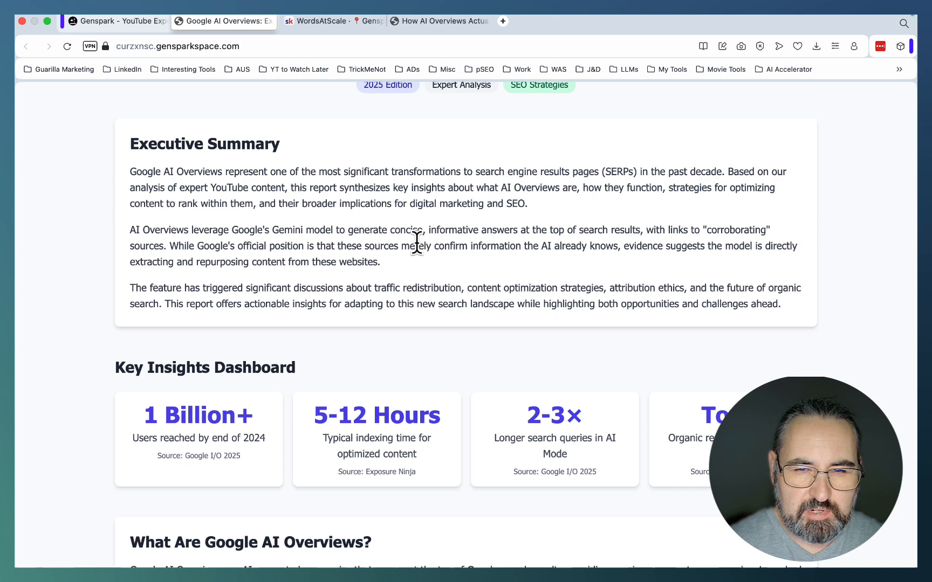
scroll("down", 3)
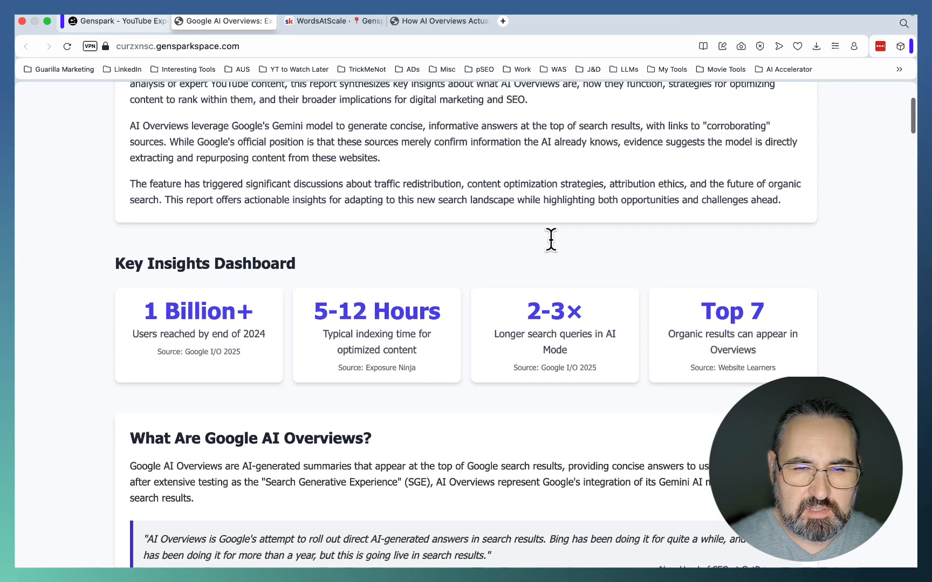
scroll("down", 3)
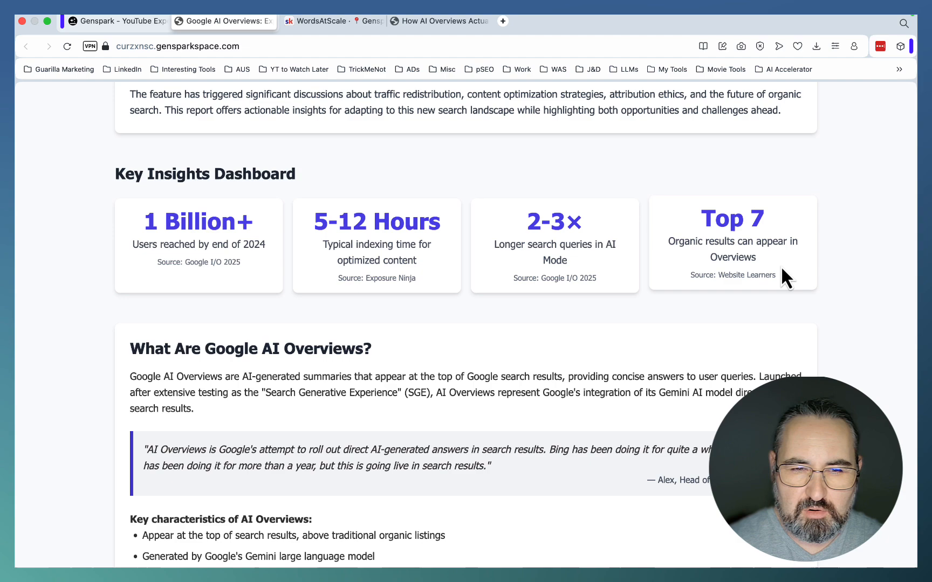
scroll("down", 3)
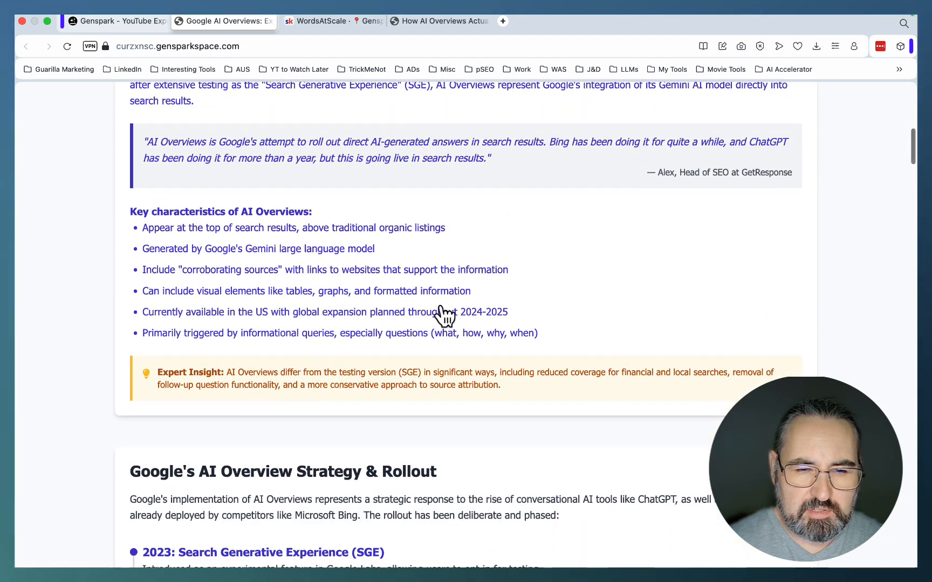
scroll("down", 3)
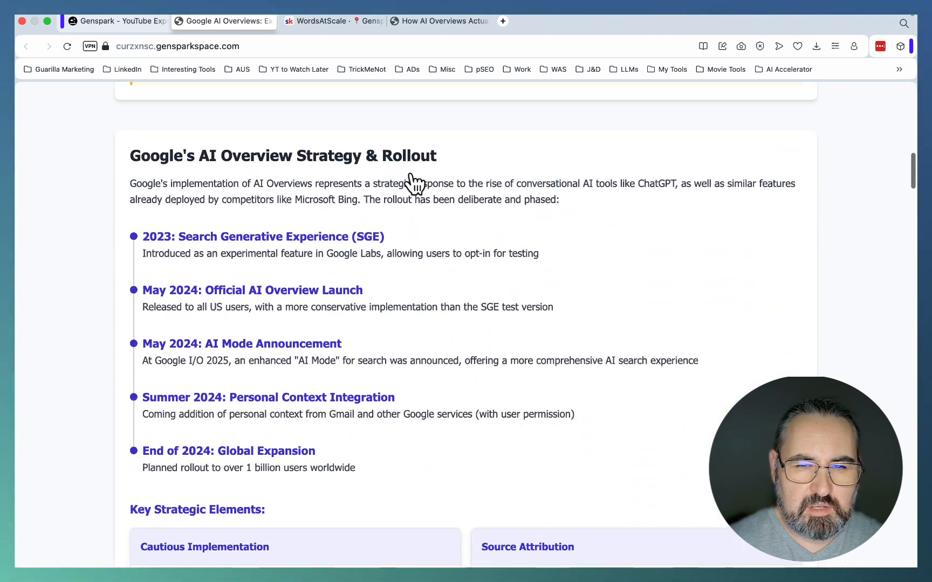
scroll("down", 3)
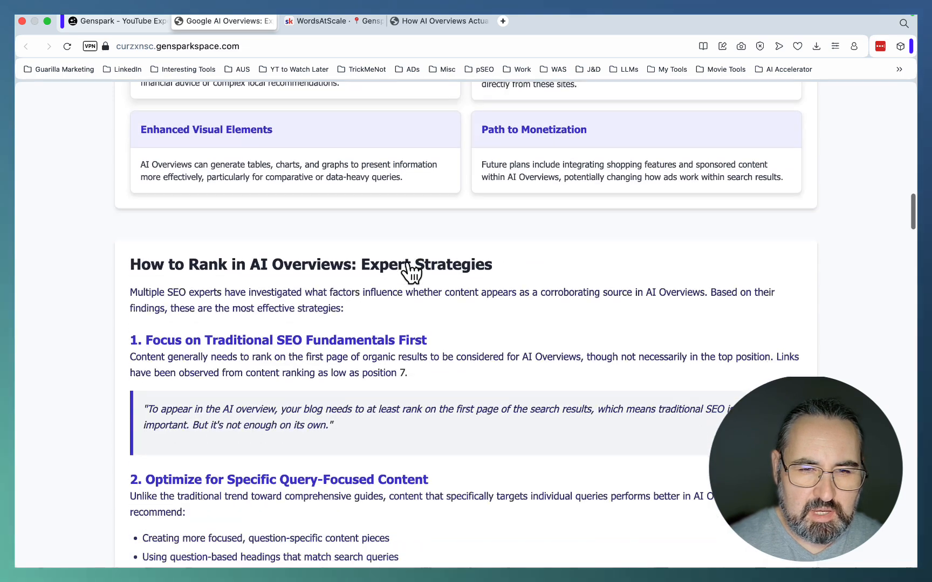
scroll("down", 3)
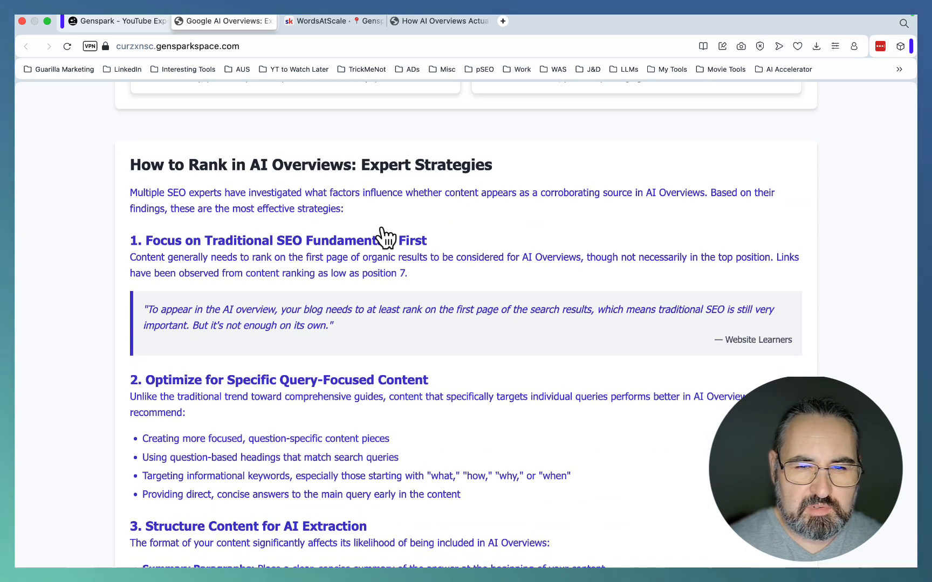
scroll("down", 3)
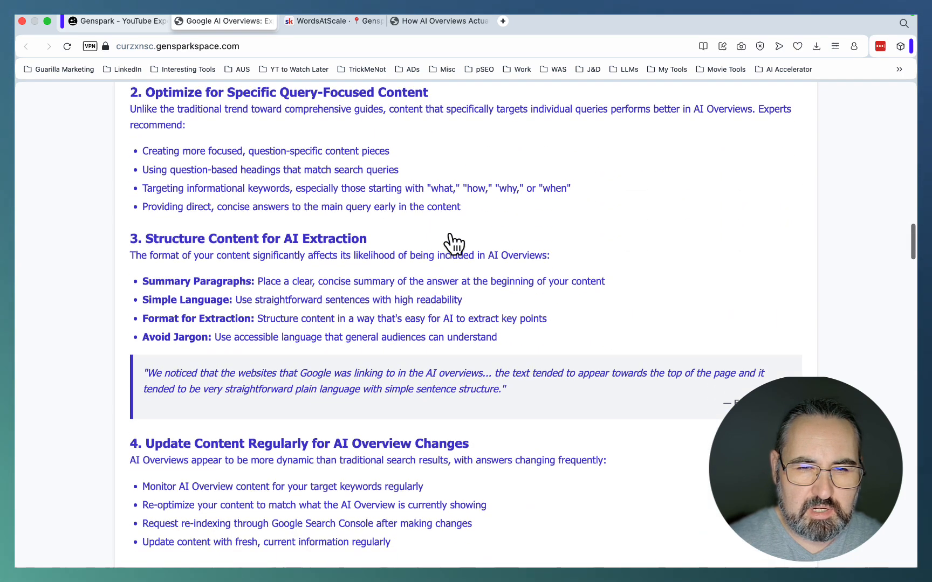
scroll("down", 3)
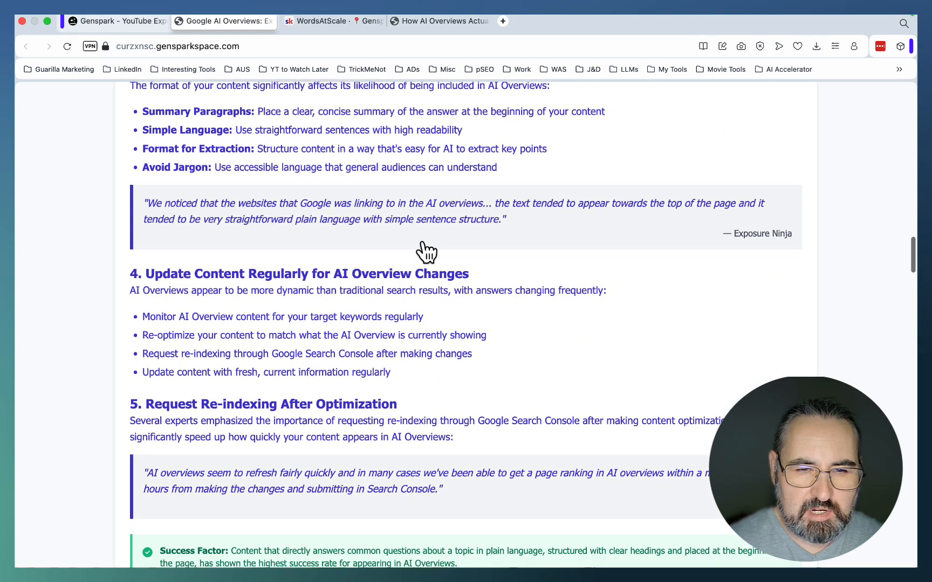
scroll("down", 3)
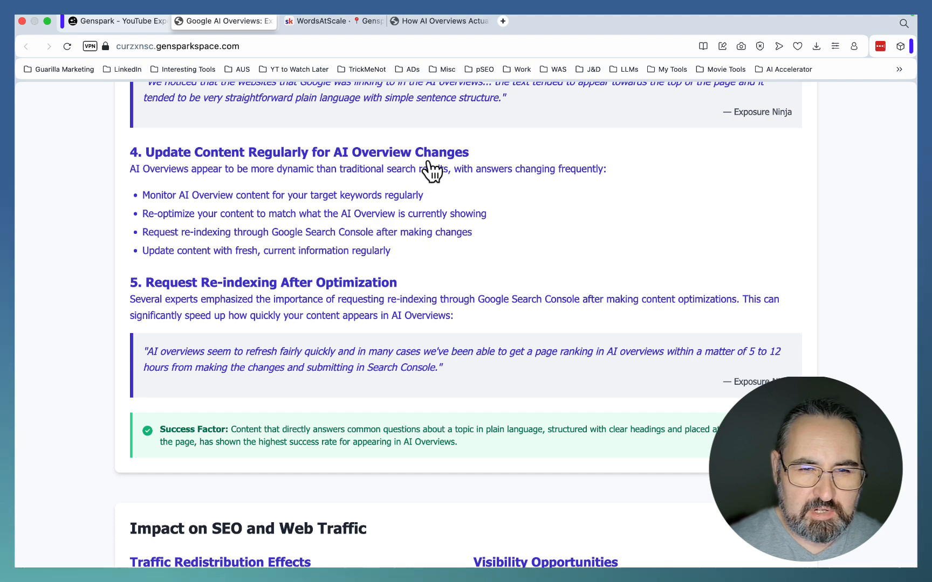
scroll("down", 3)
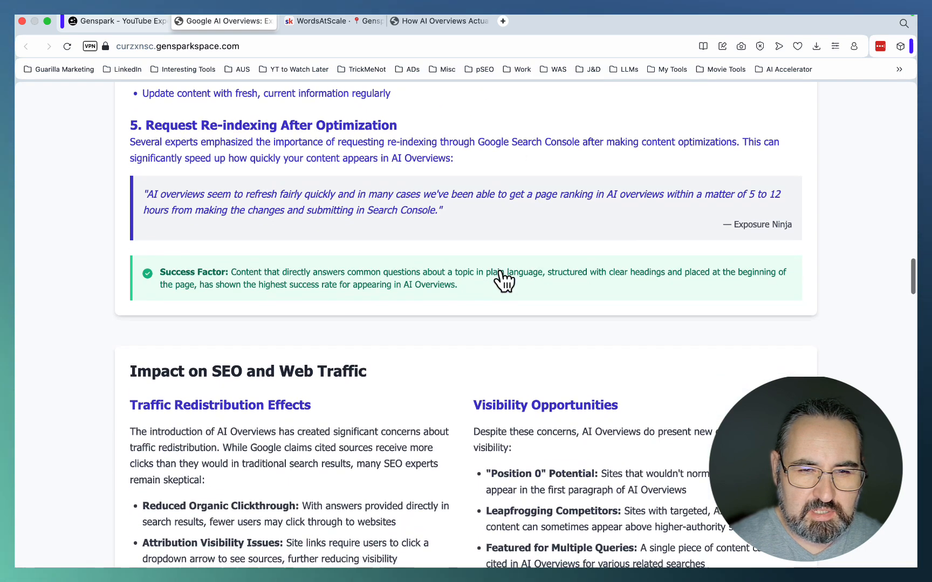
scroll("down", 3)
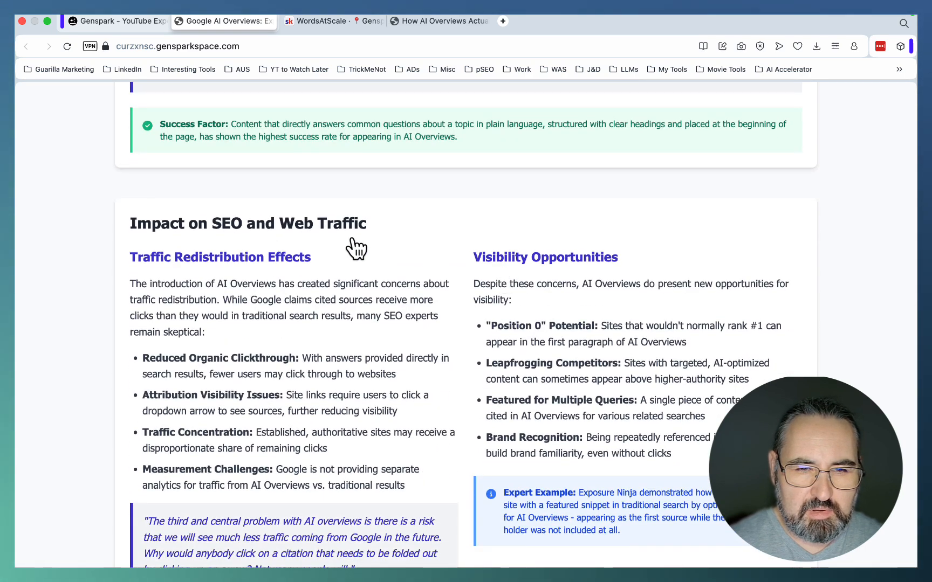
scroll("down", 3)
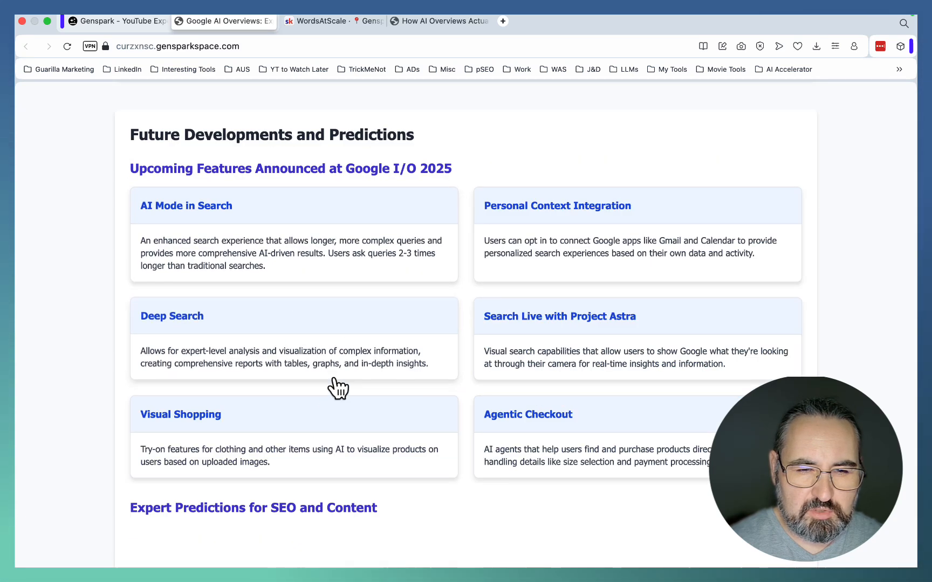
scroll("down", 3)
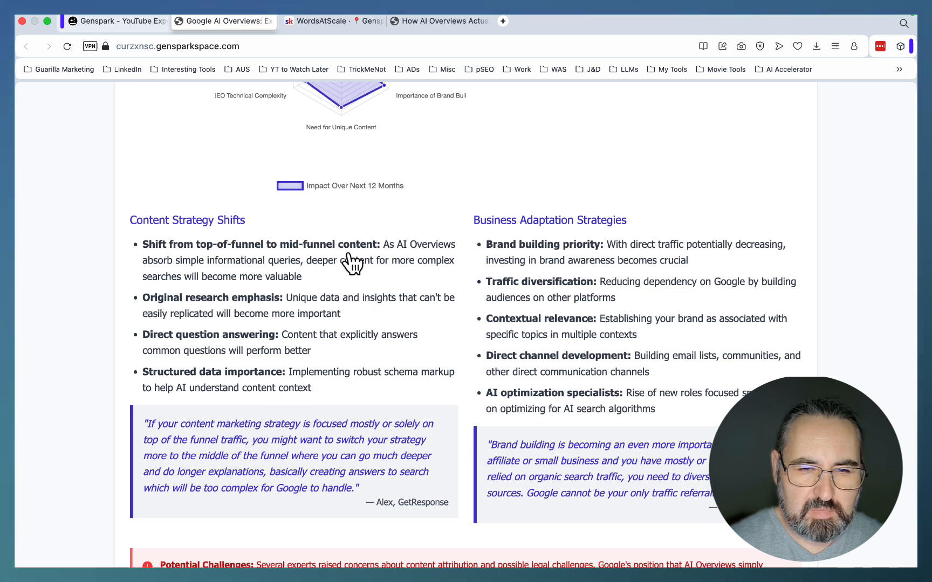
mouse_move(298, 325)
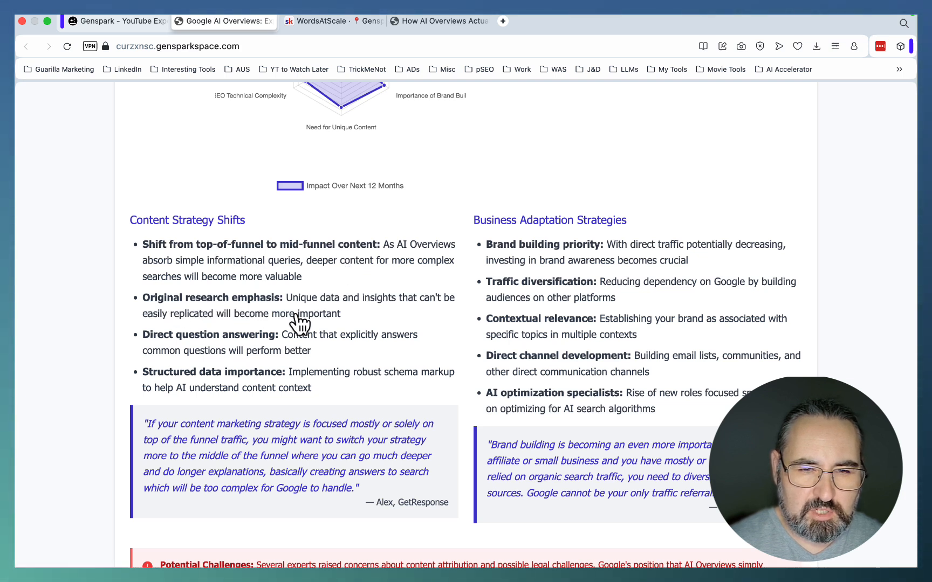
mouse_move(326, 348)
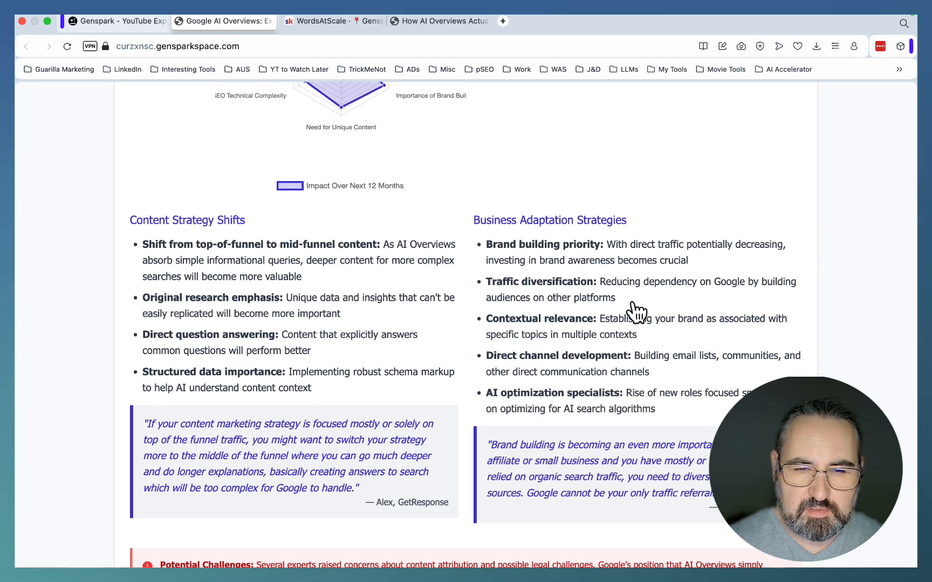
scroll("down", 3)
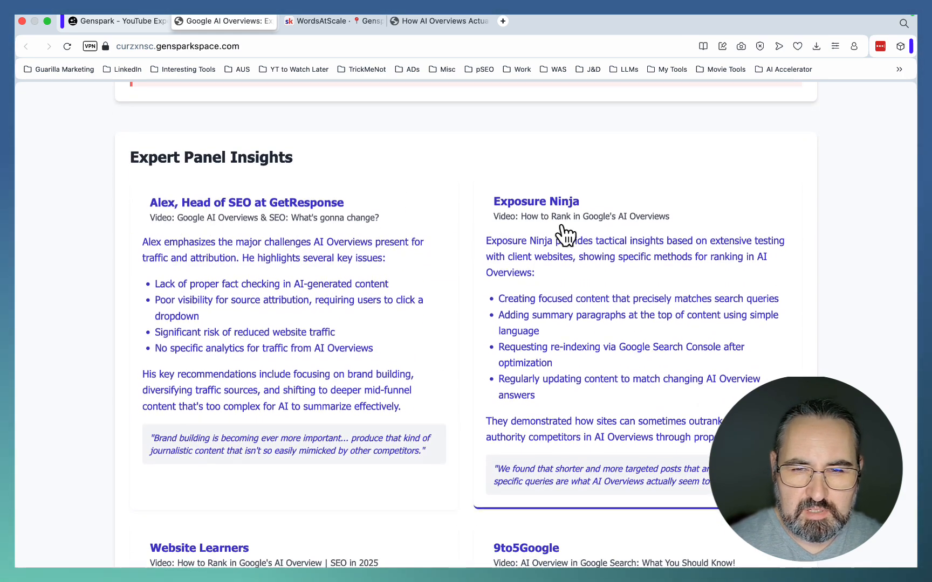
scroll("down", 3)
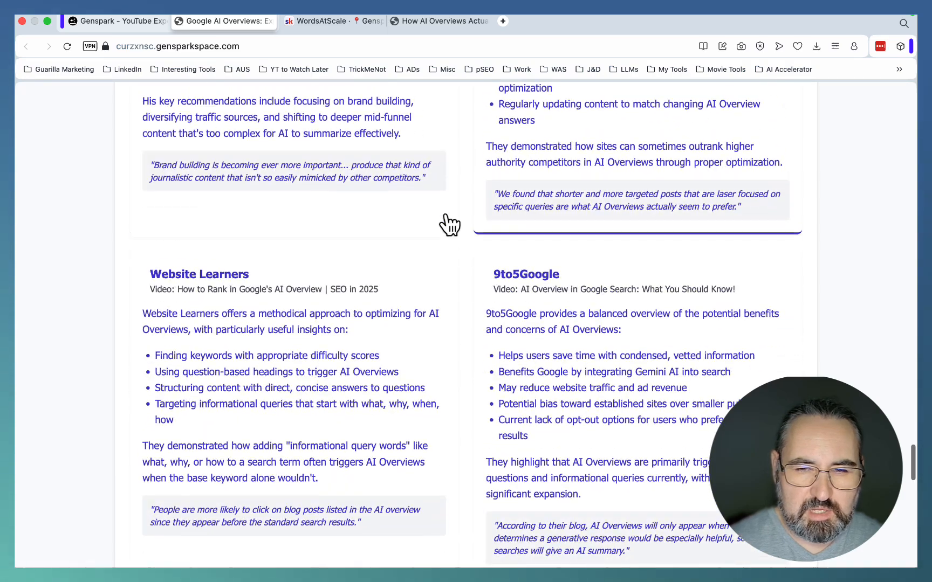
scroll("down", 3)
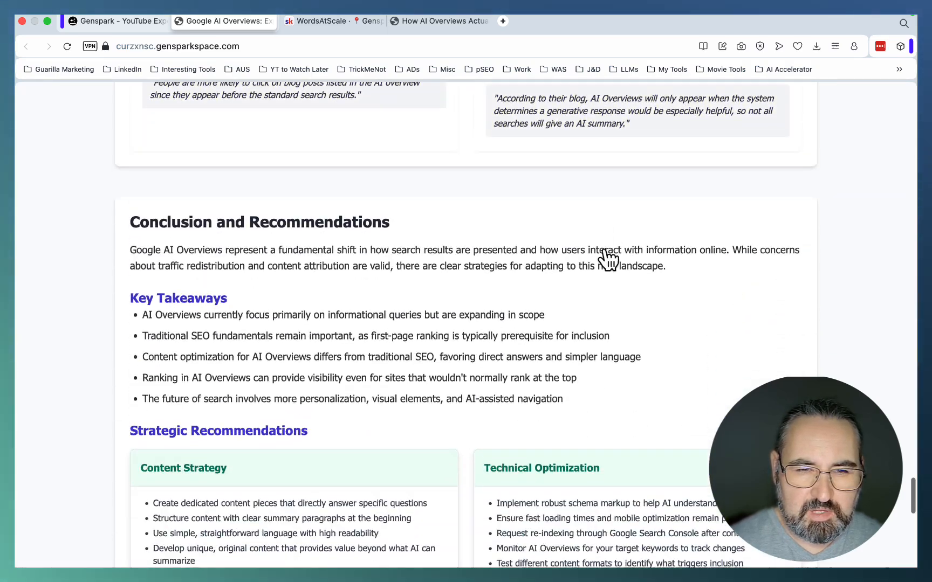
scroll("down", 3)
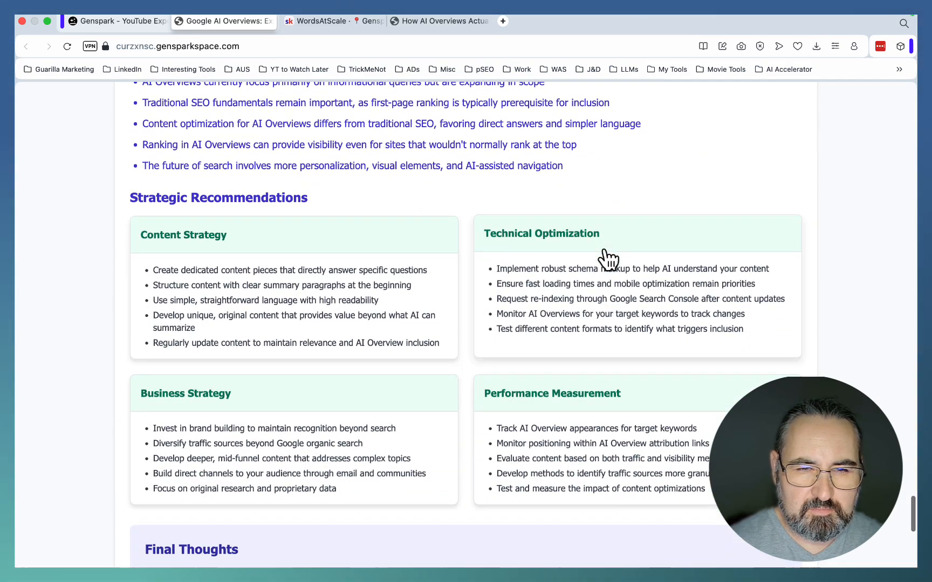
scroll("down", 3)
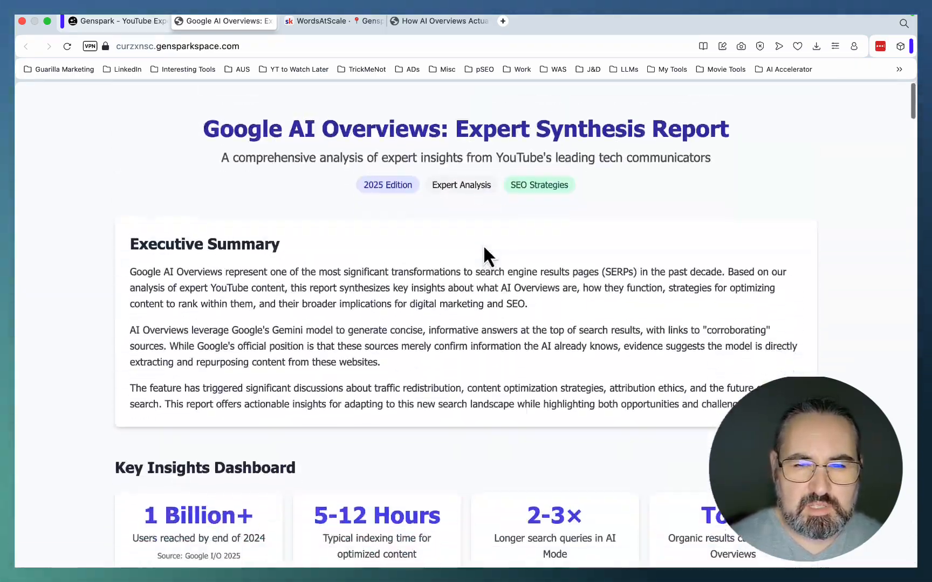
scroll("down", 3)
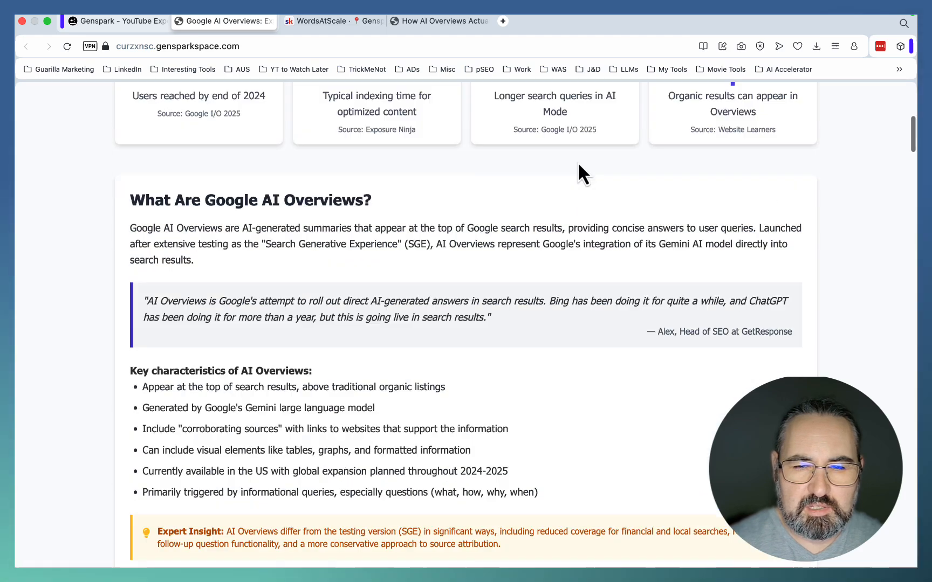
scroll("down", 3)
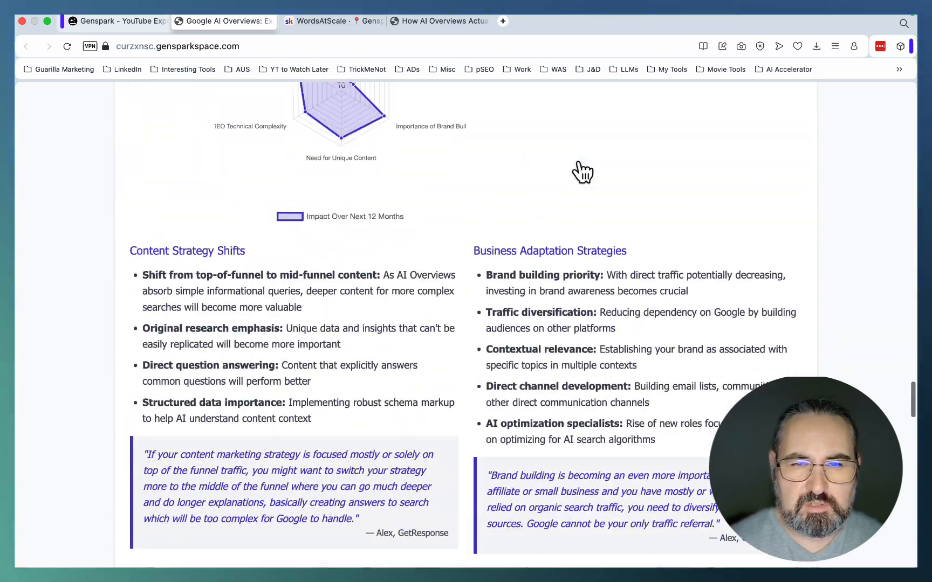
scroll("down", 3)
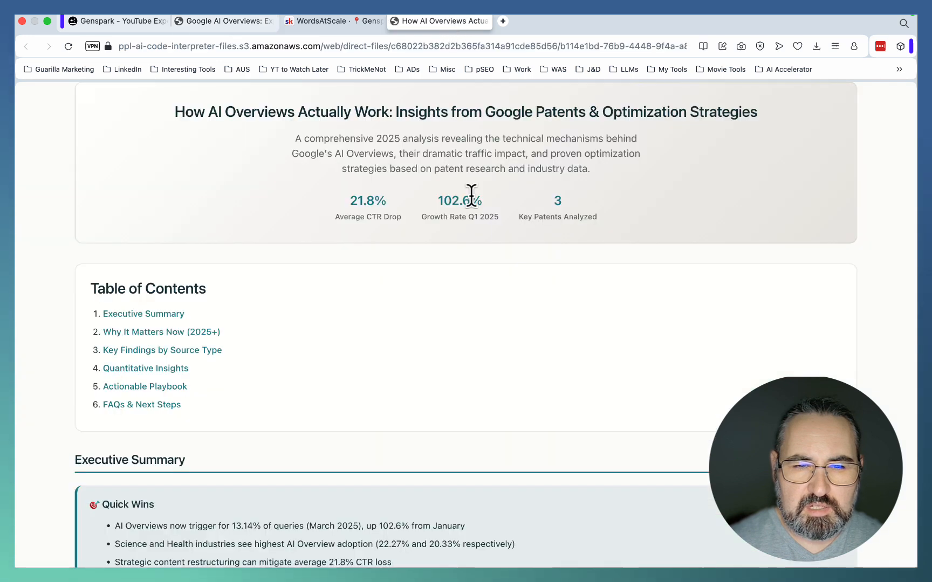
mouse_move(314, 284)
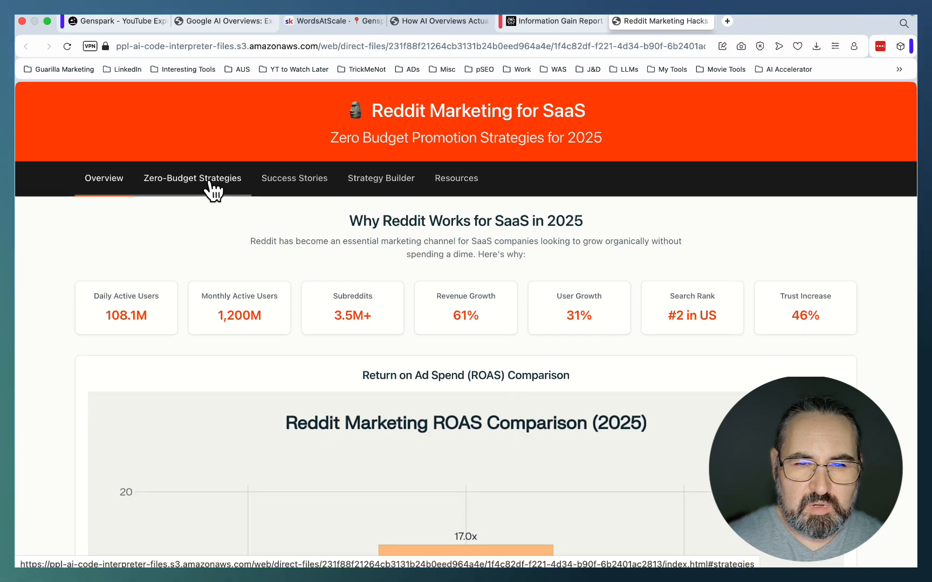
View the Reddit report's Zero-Budget Strategies and Strategy Builder sections, then switch to the WordsAtScale feed.
left_click(192, 178)
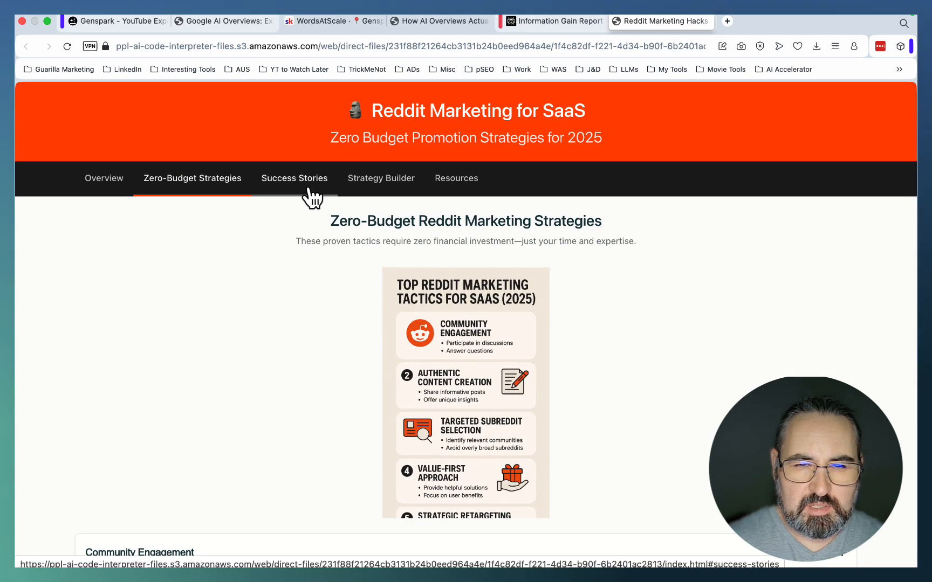
right_click(380, 178)
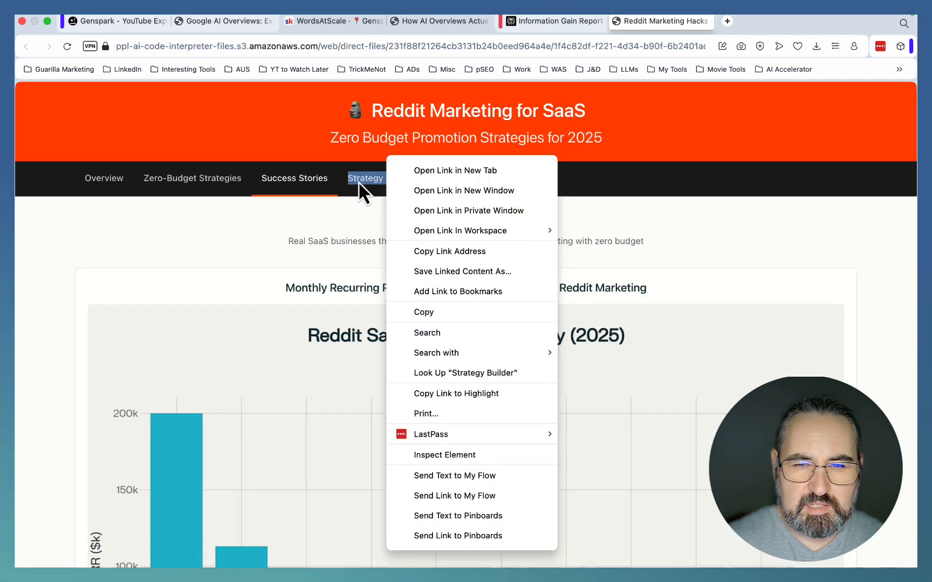
left_click(381, 178)
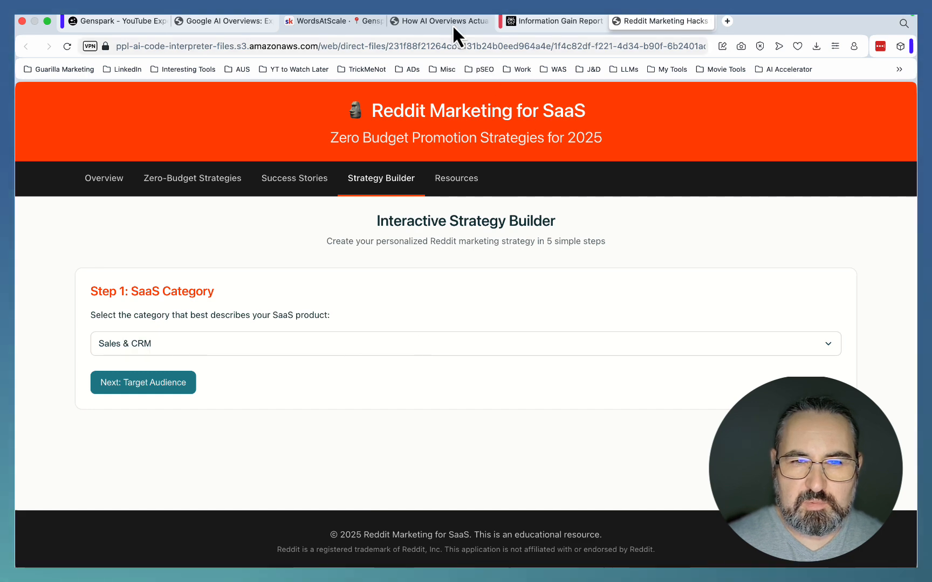
left_click(333, 21)
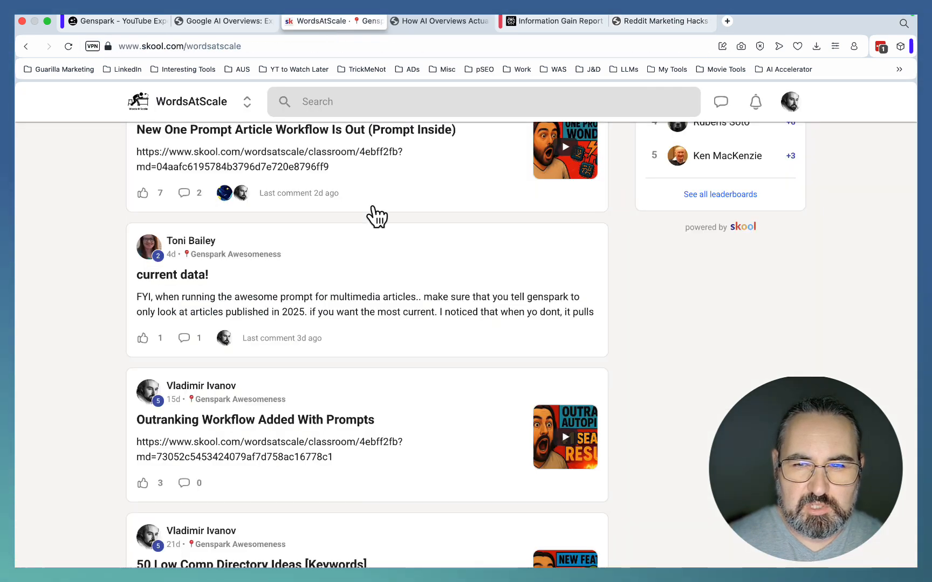
mouse_move(233, 95)
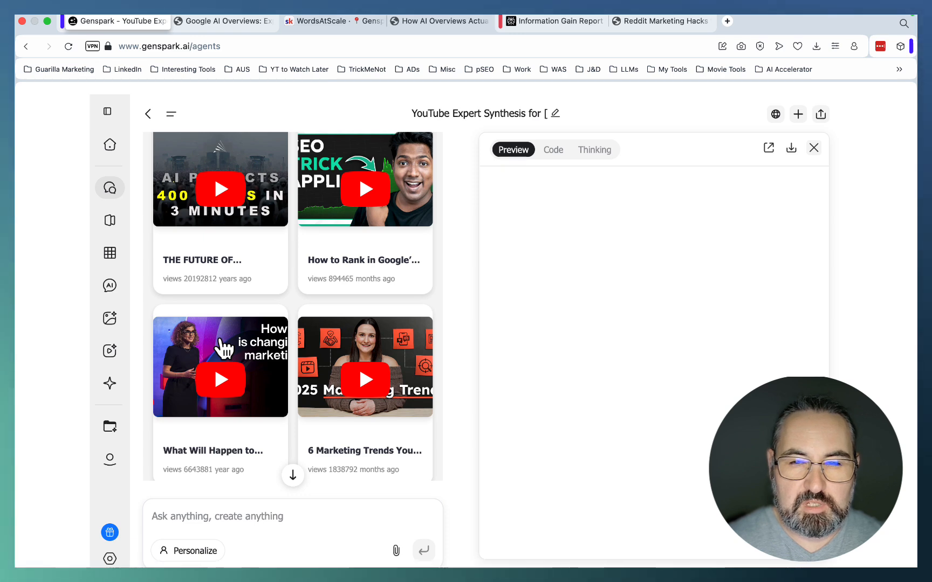
mouse_move(389, 379)
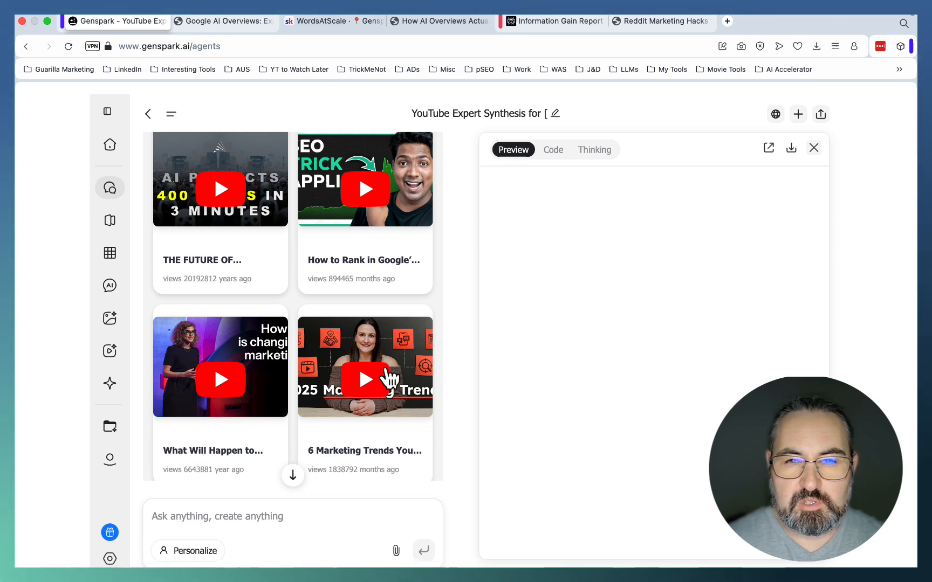